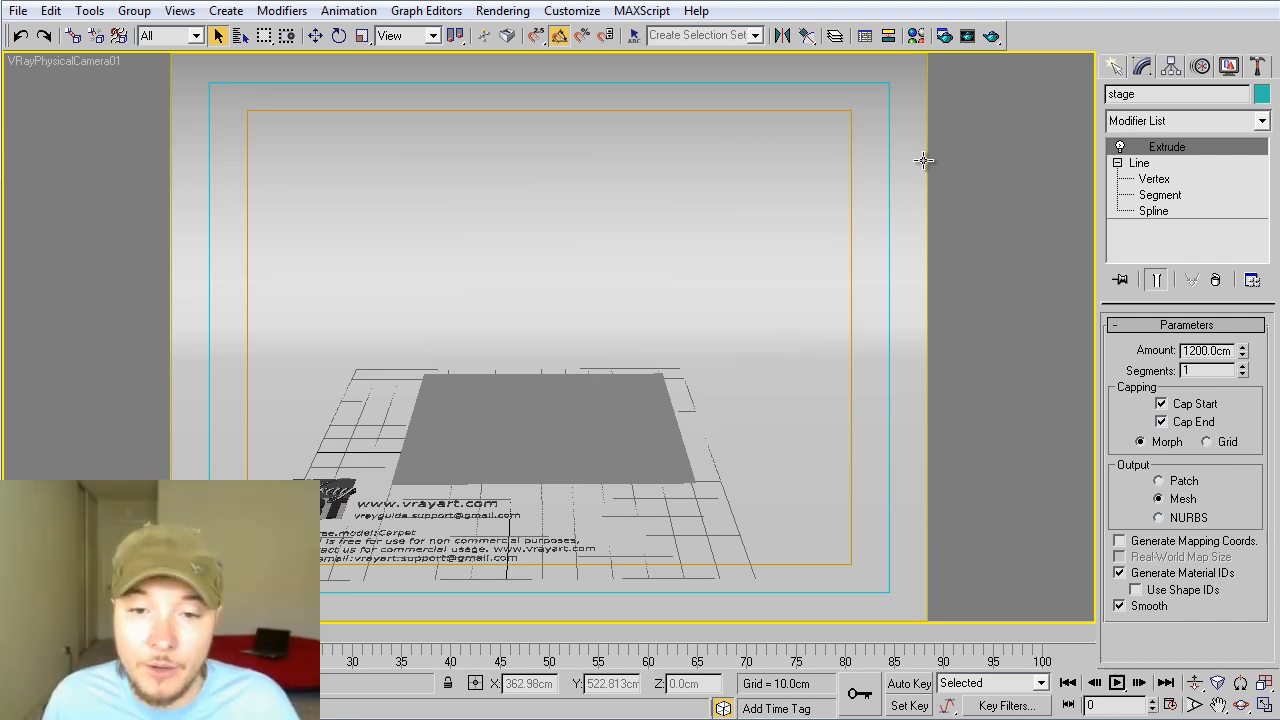
mouse_move(620, 288)
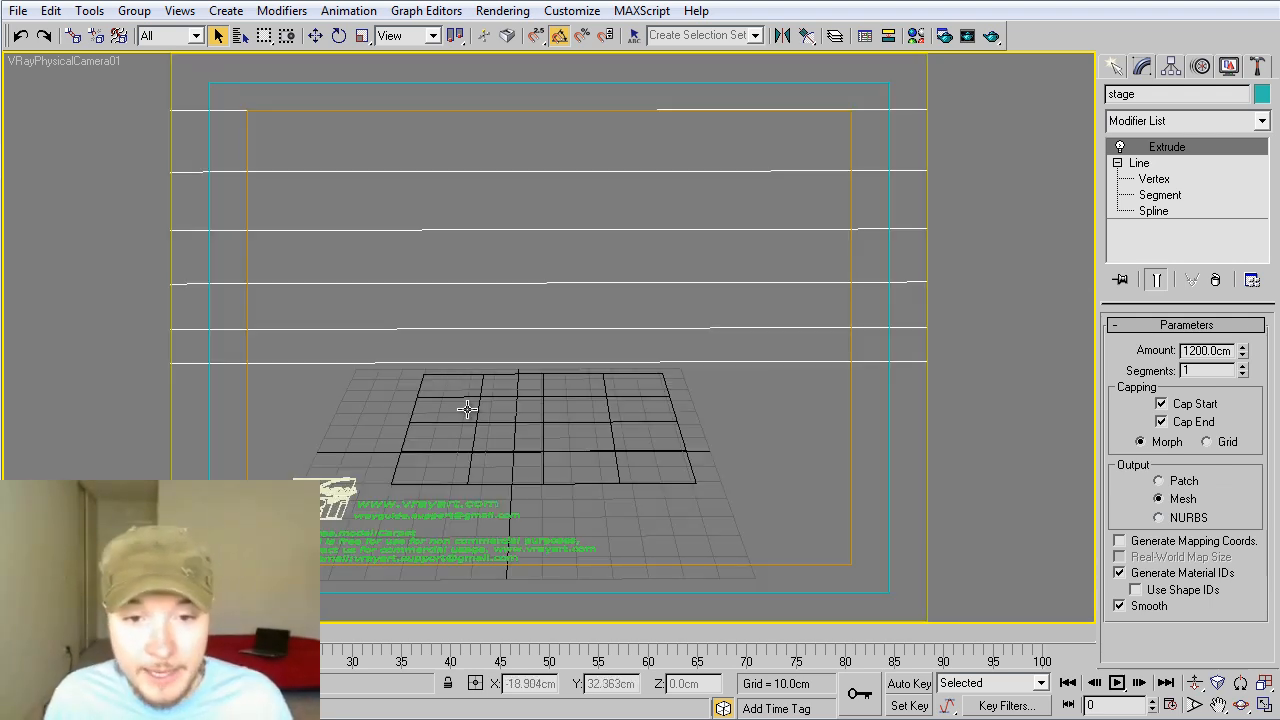
Select the Carpet plane, a 320 by 420 cm plane, to work on it.
click(1120, 66)
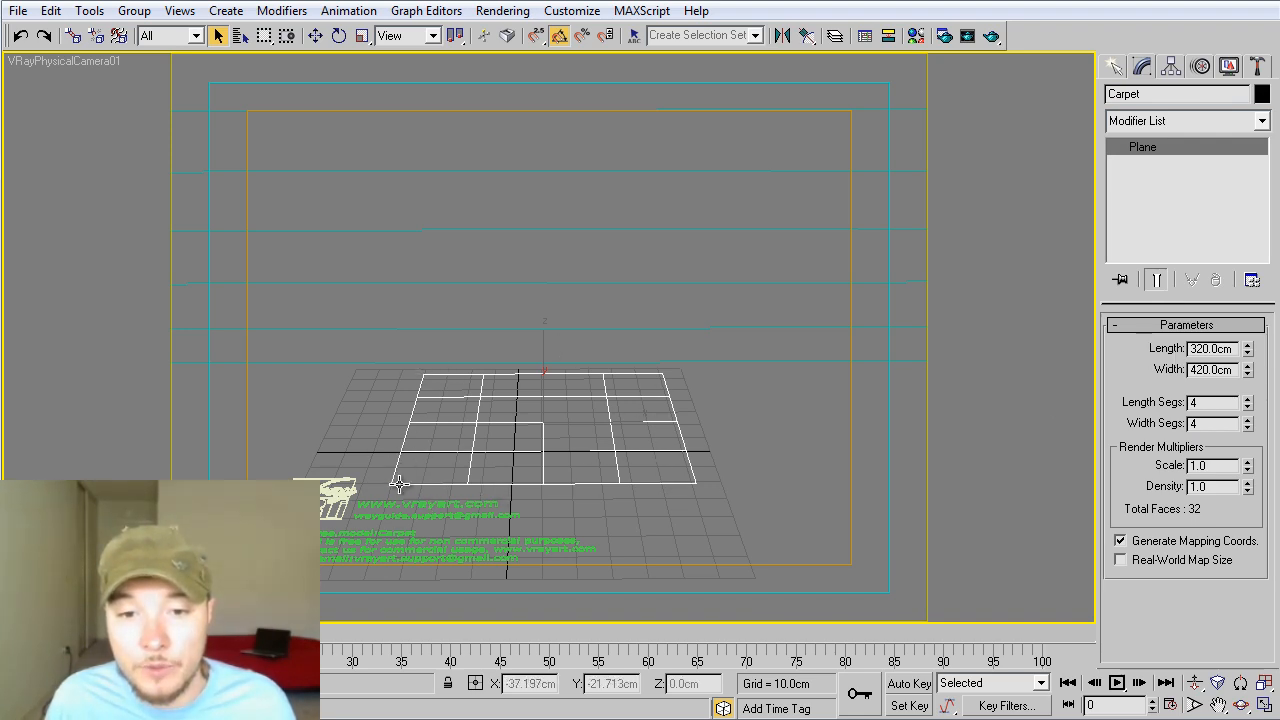
click(1210, 402)
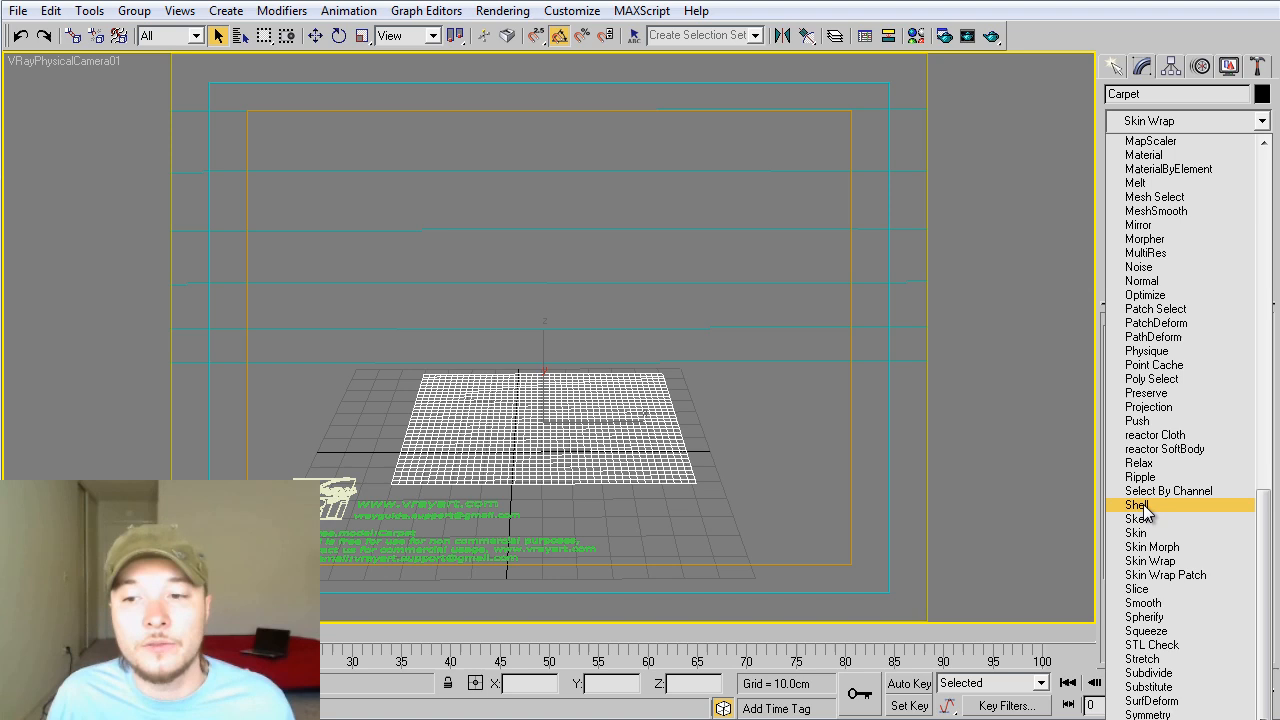
Add a Shell modifier giving the carpet a 0.02 cm inner thickness.
click(1136, 504)
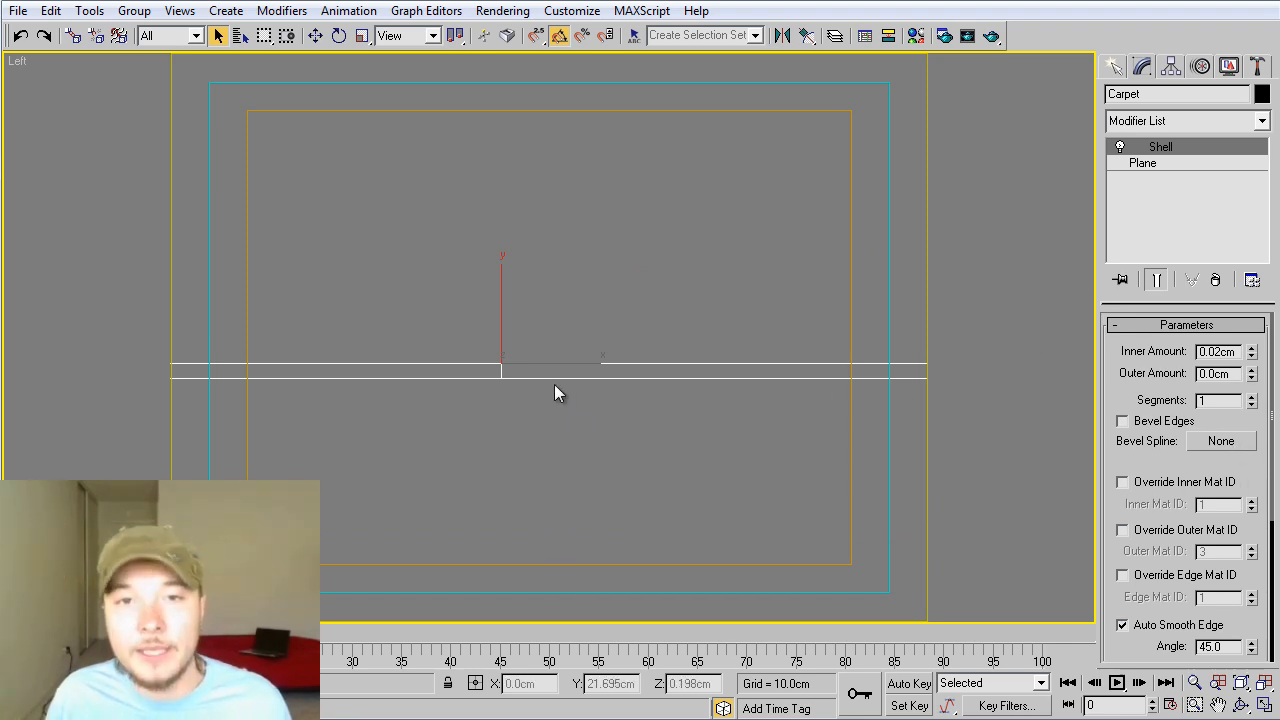
mouse_move(558, 398)
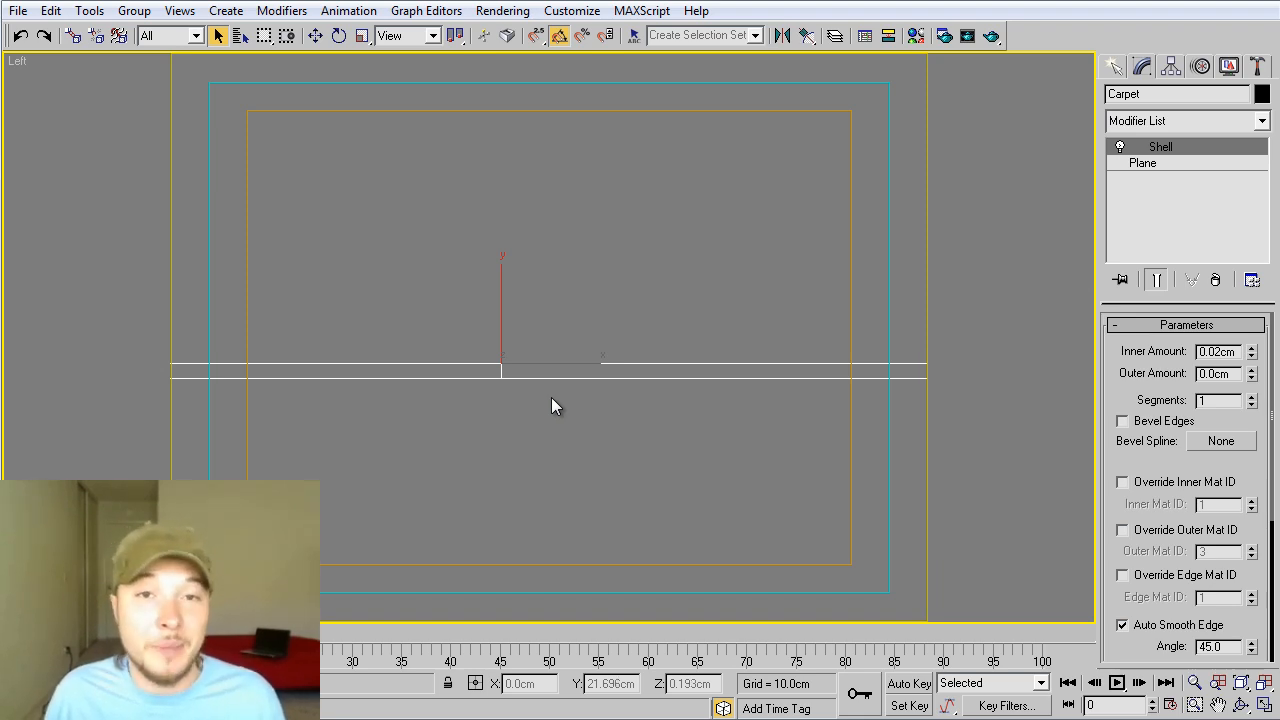
mouse_move(548, 404)
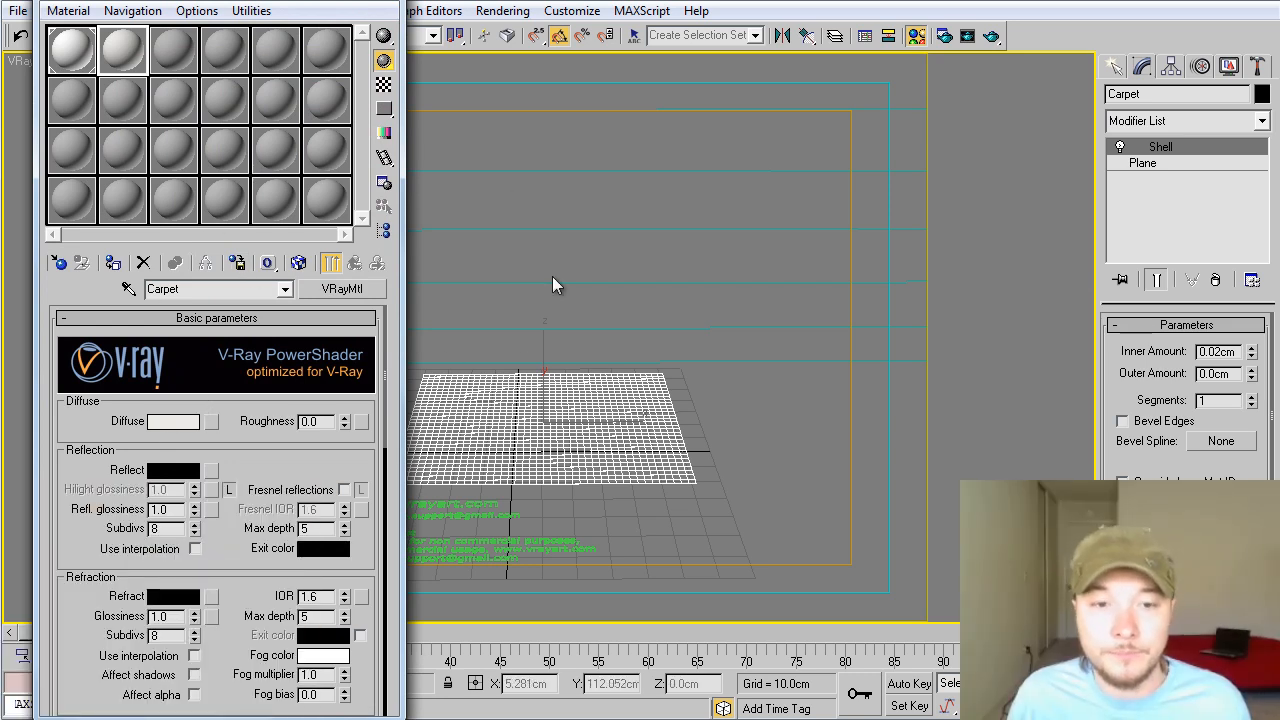
mouse_move(252, 472)
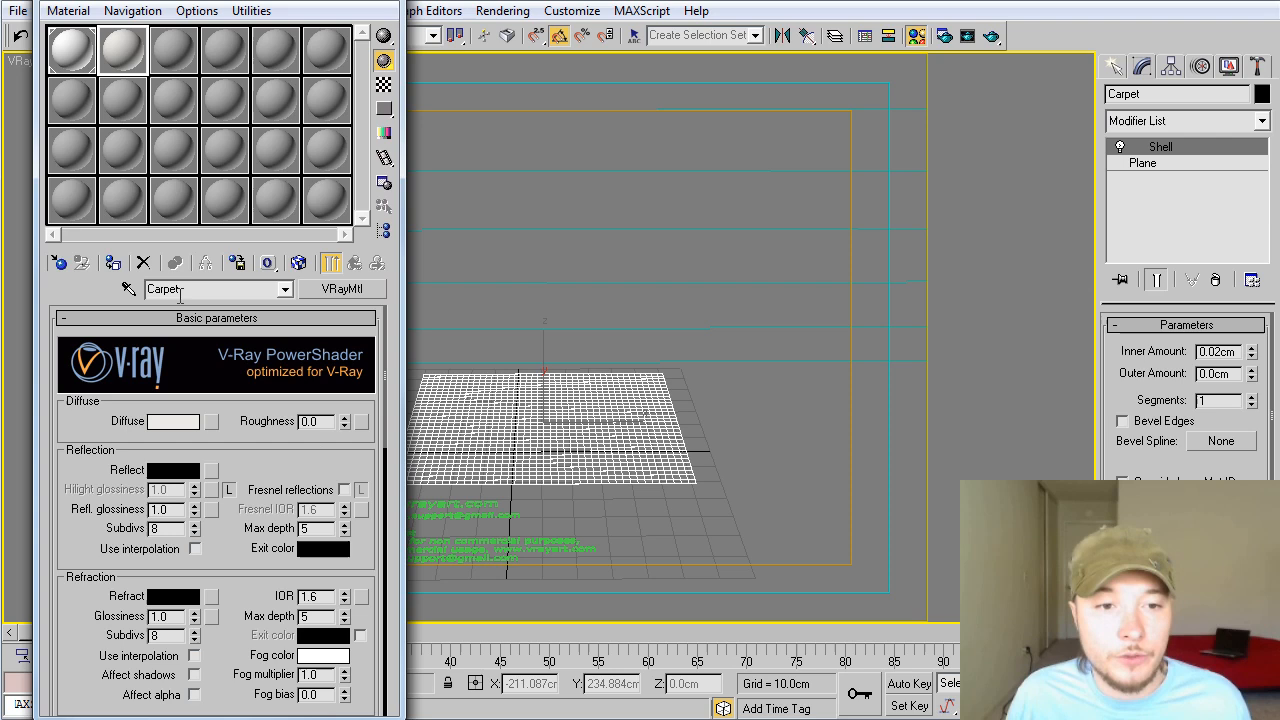
Open the Carpet VRayMtl's bump map bitmap parameters showing GRASS_DISPLACE.
click(172, 420)
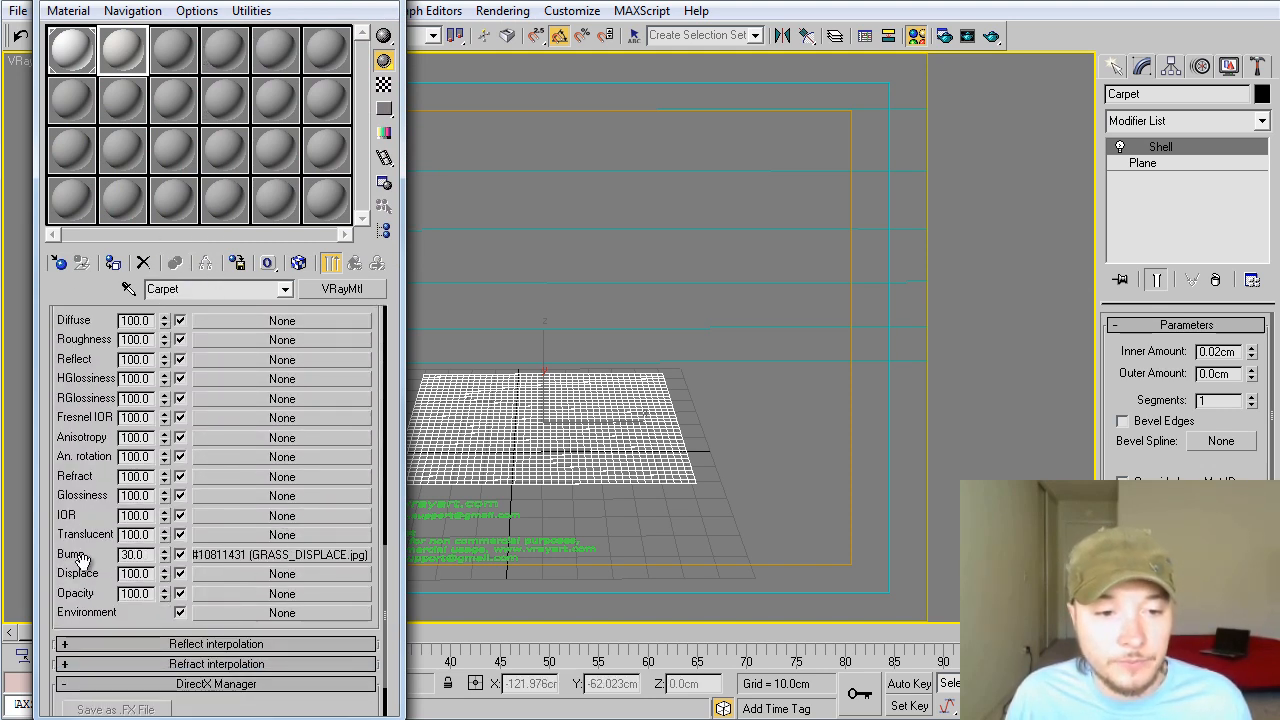
click(280, 556)
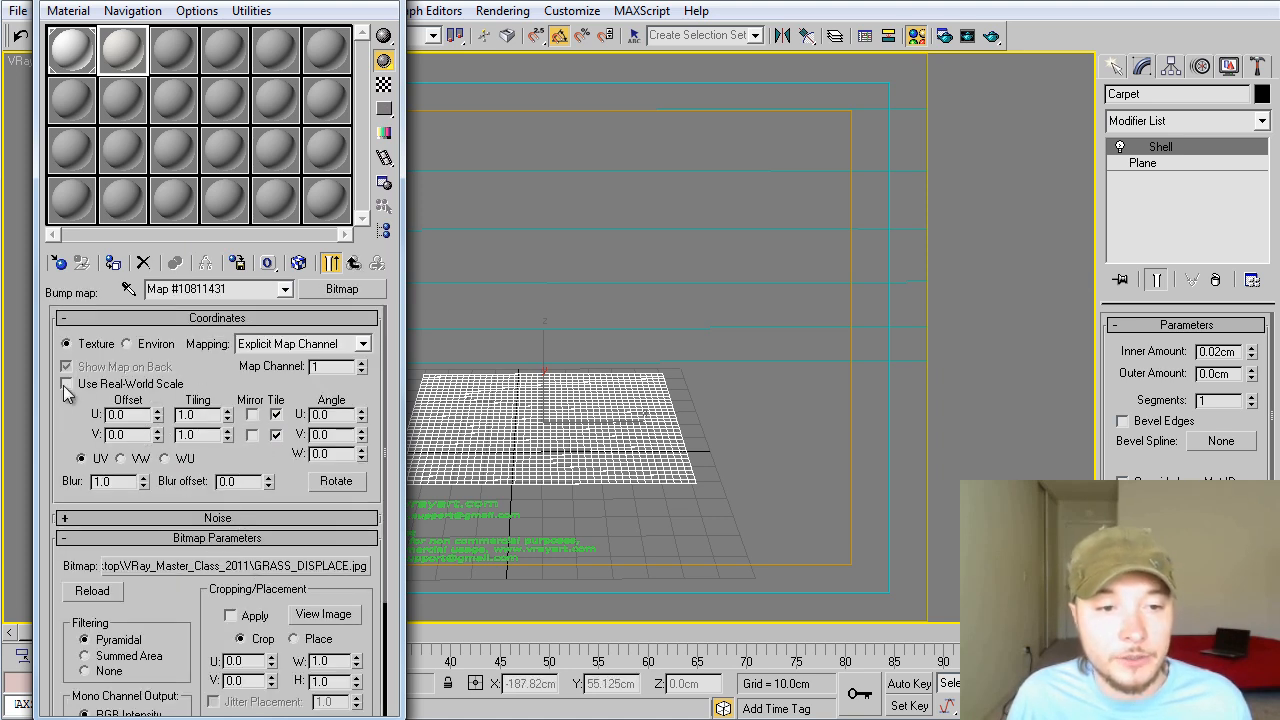
click(66, 384)
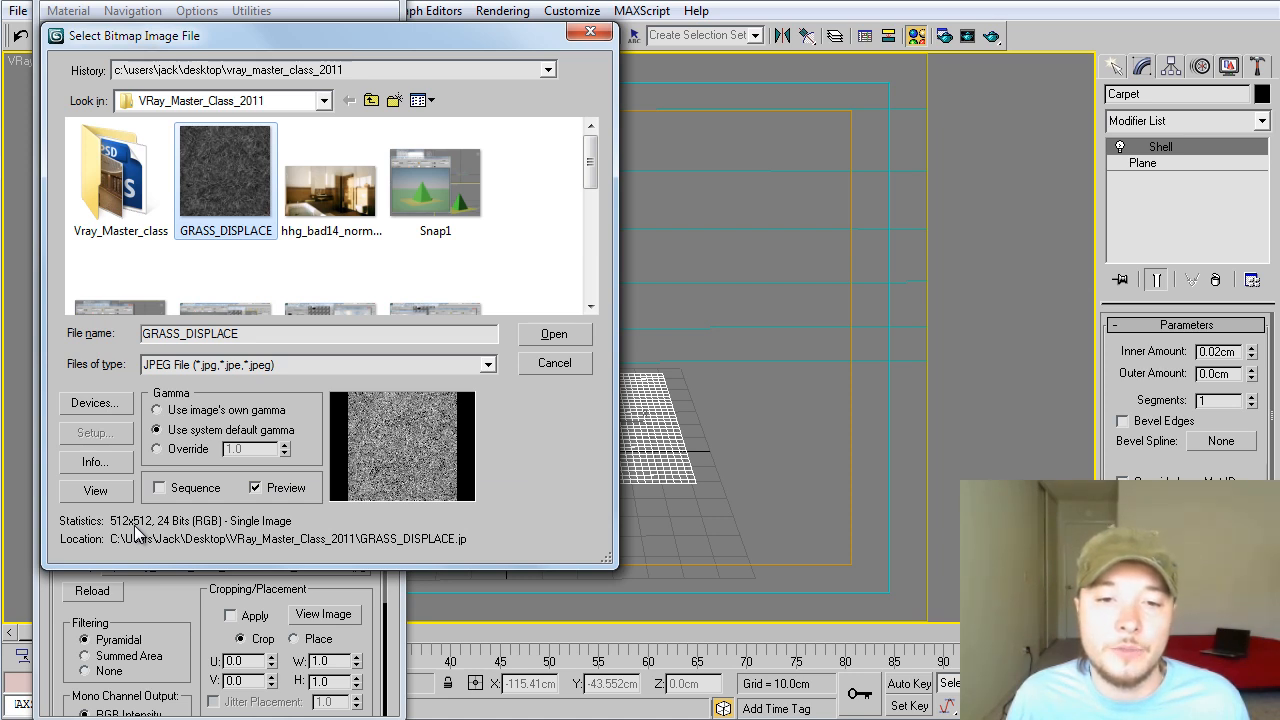
mouse_move(308, 332)
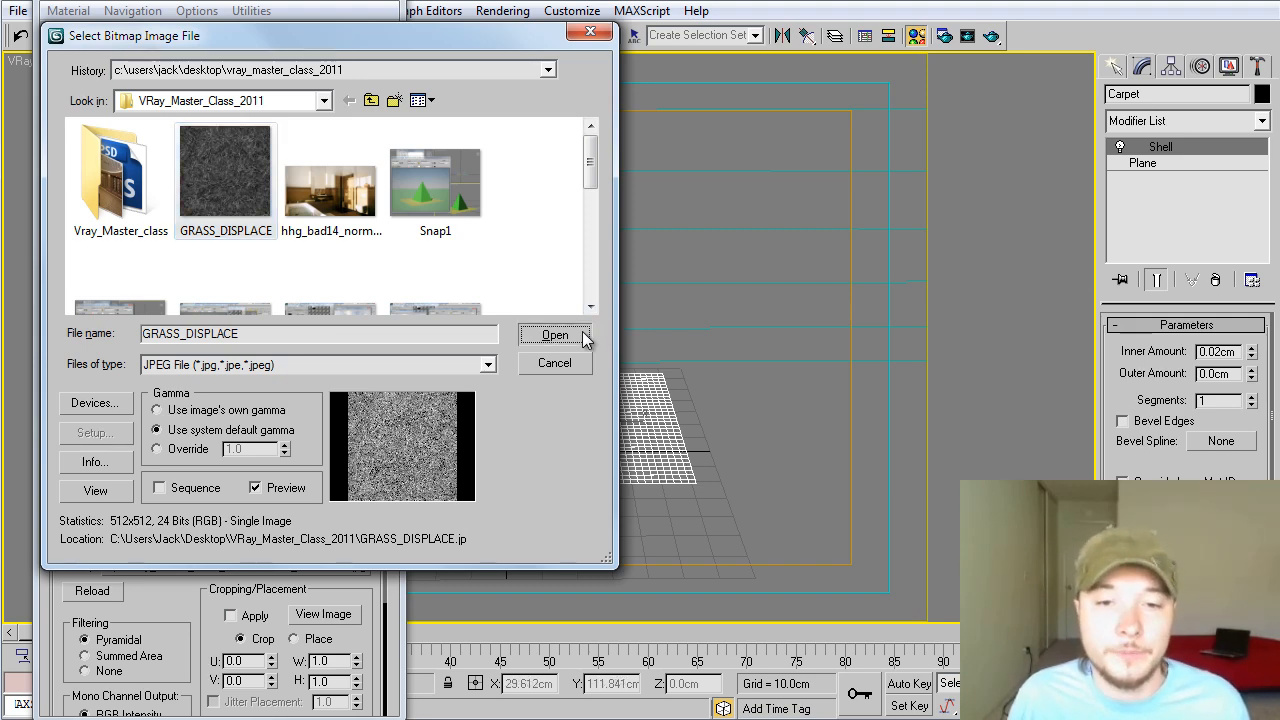
Load GRASS_DISPLACE.jpg as the carpet material's bump bitmap.
click(556, 336)
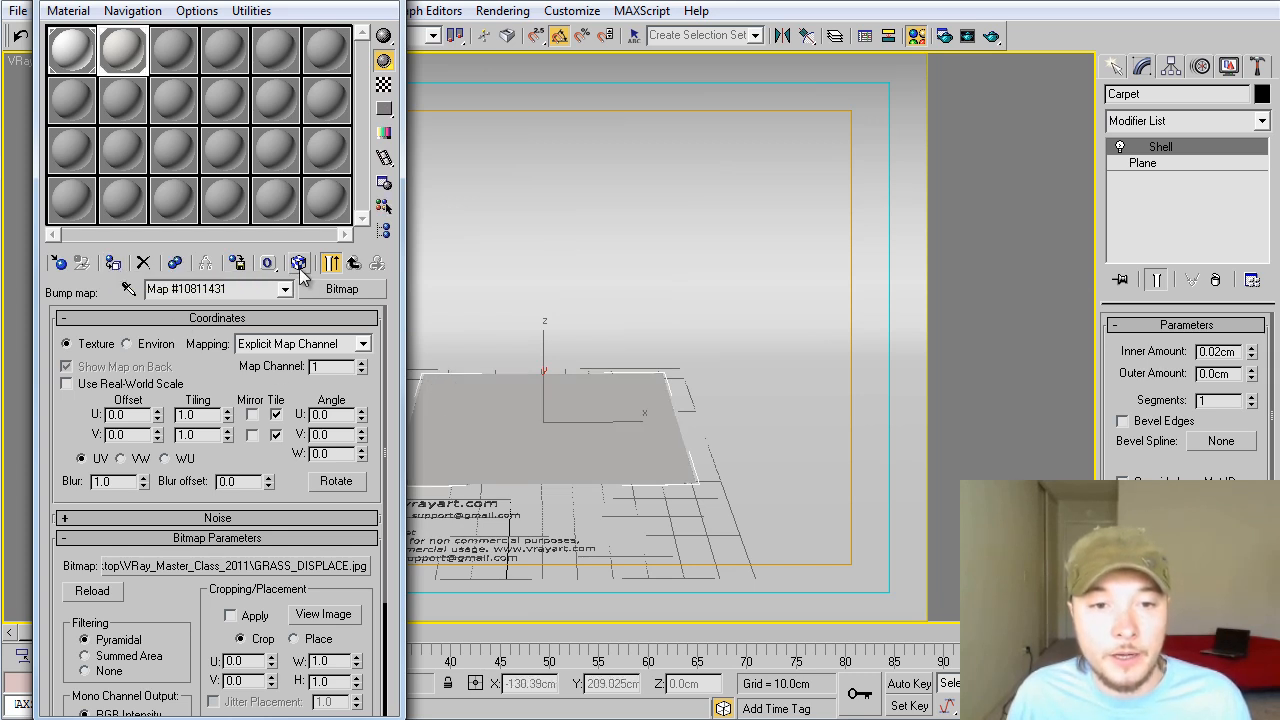
Show the grass bump texture on the Carpet plane in the viewport.
click(298, 264)
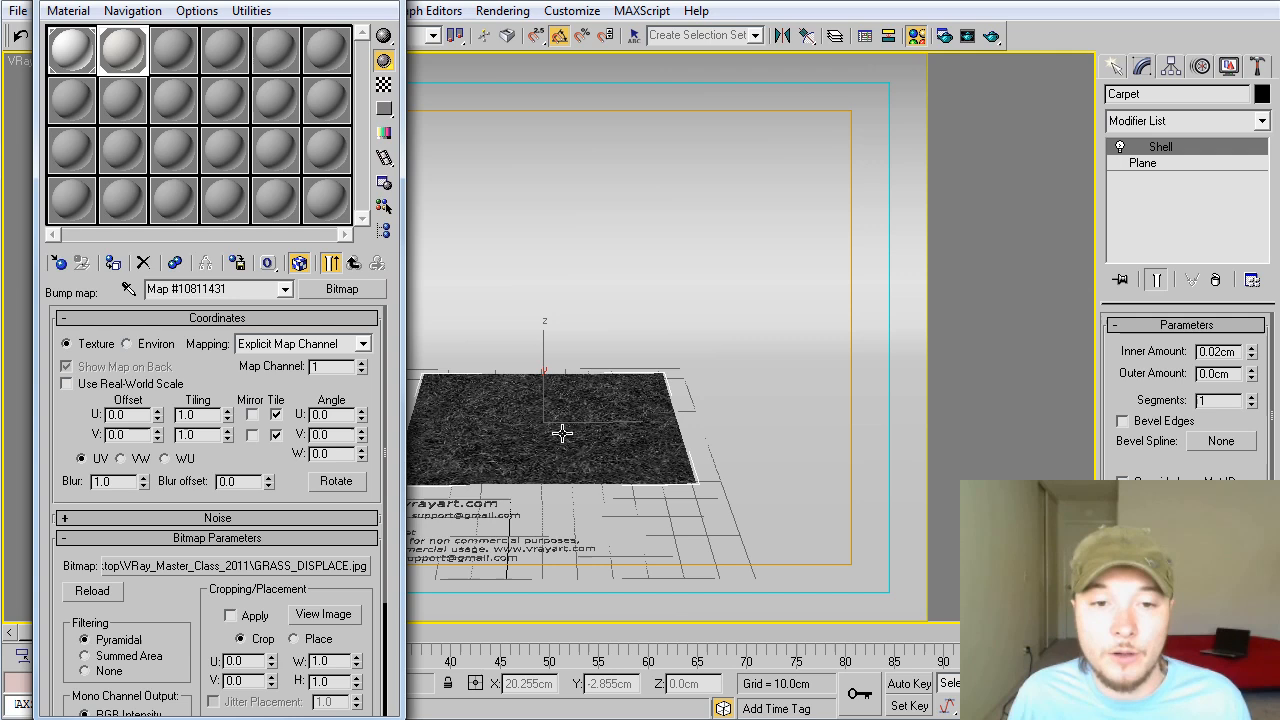
click(1262, 122)
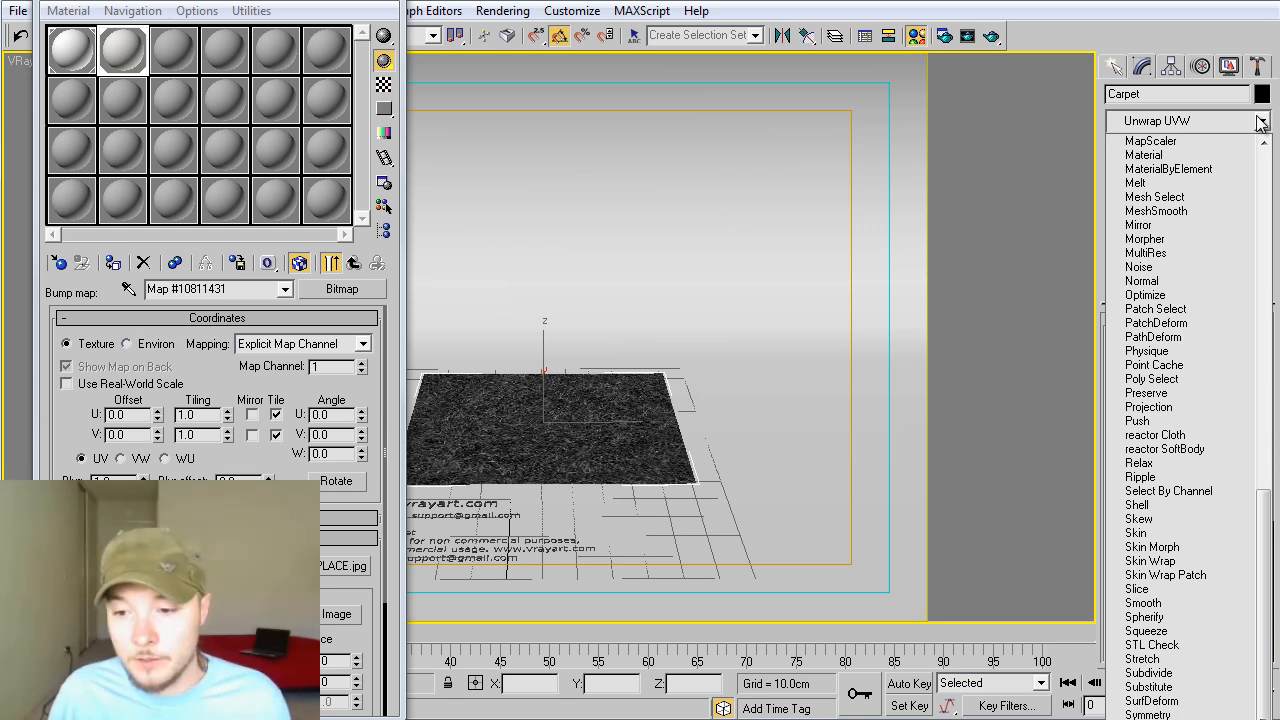
Add a Box UVW Map modifier to the carpet with U and V Tile 0.52.
click(1184, 120)
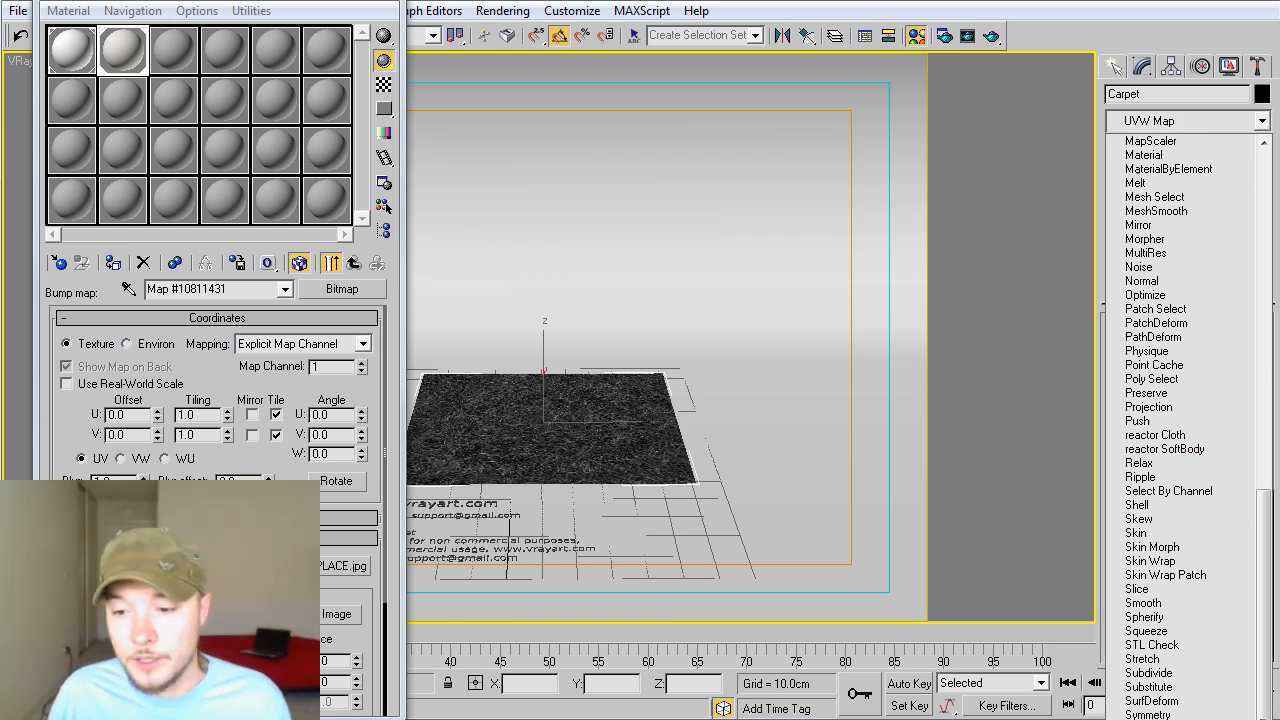
click(1148, 140)
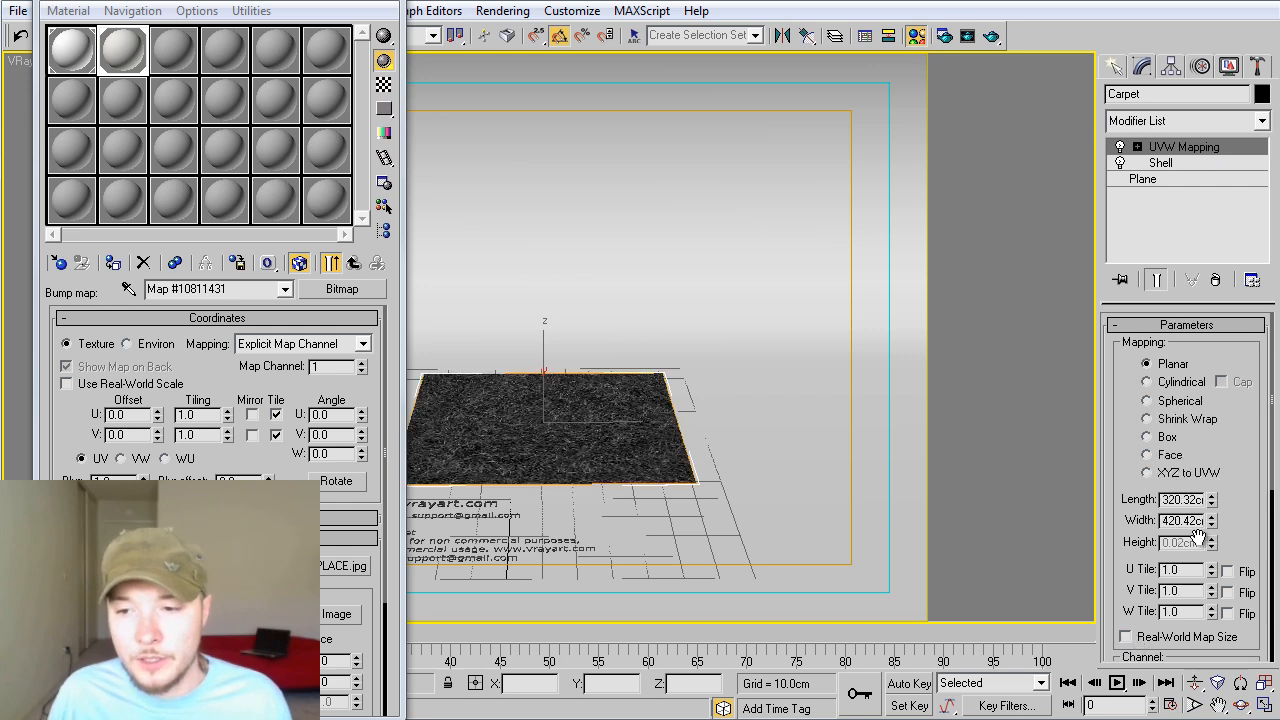
scroll(down, 3)
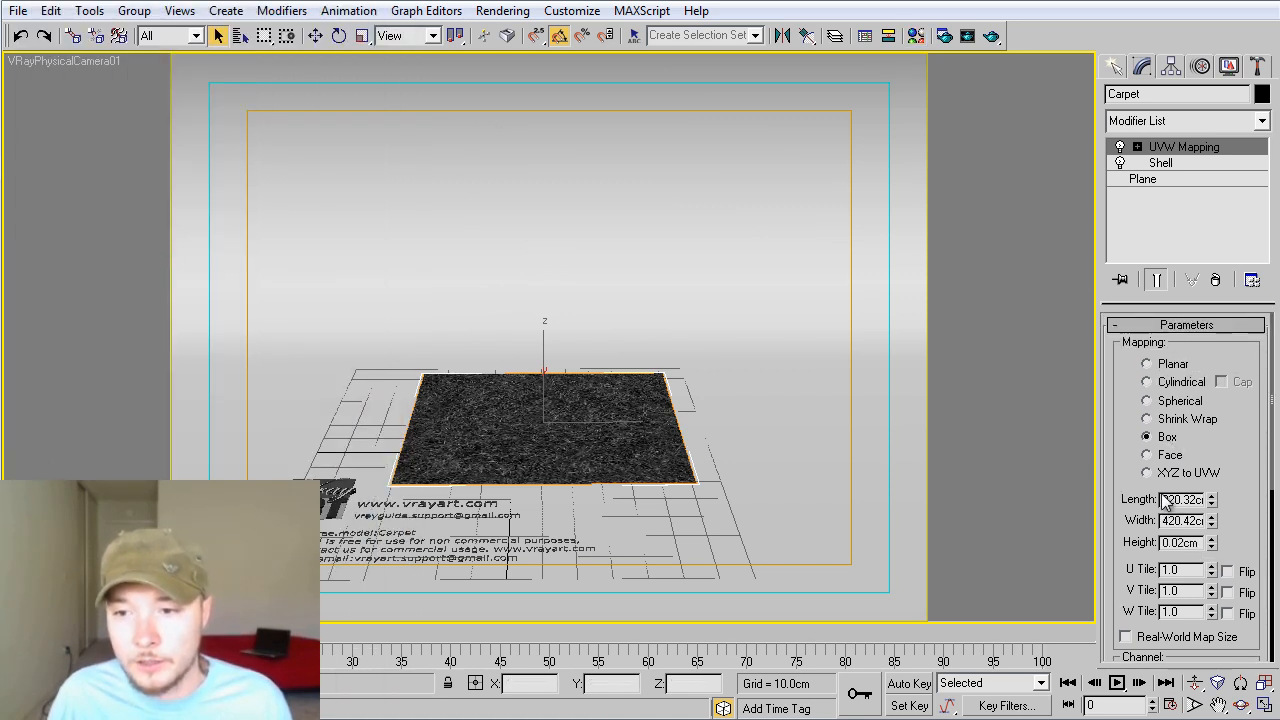
click(1170, 570)
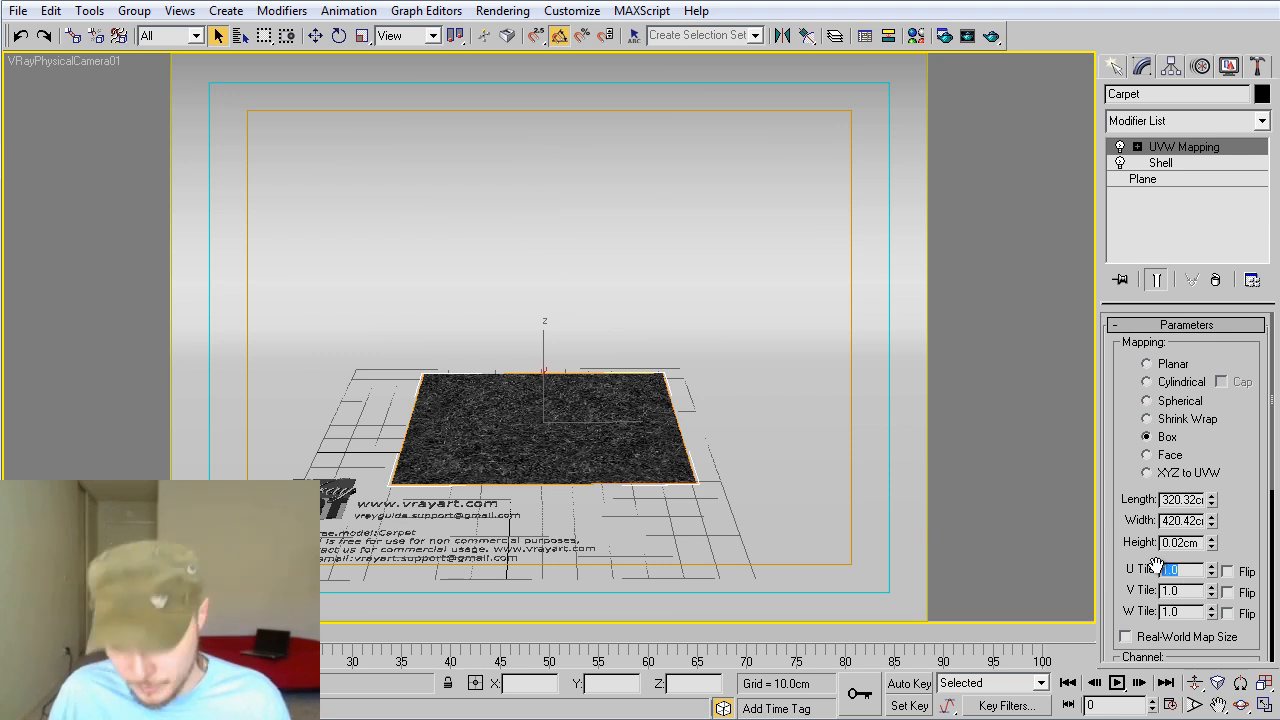
text(0.52)
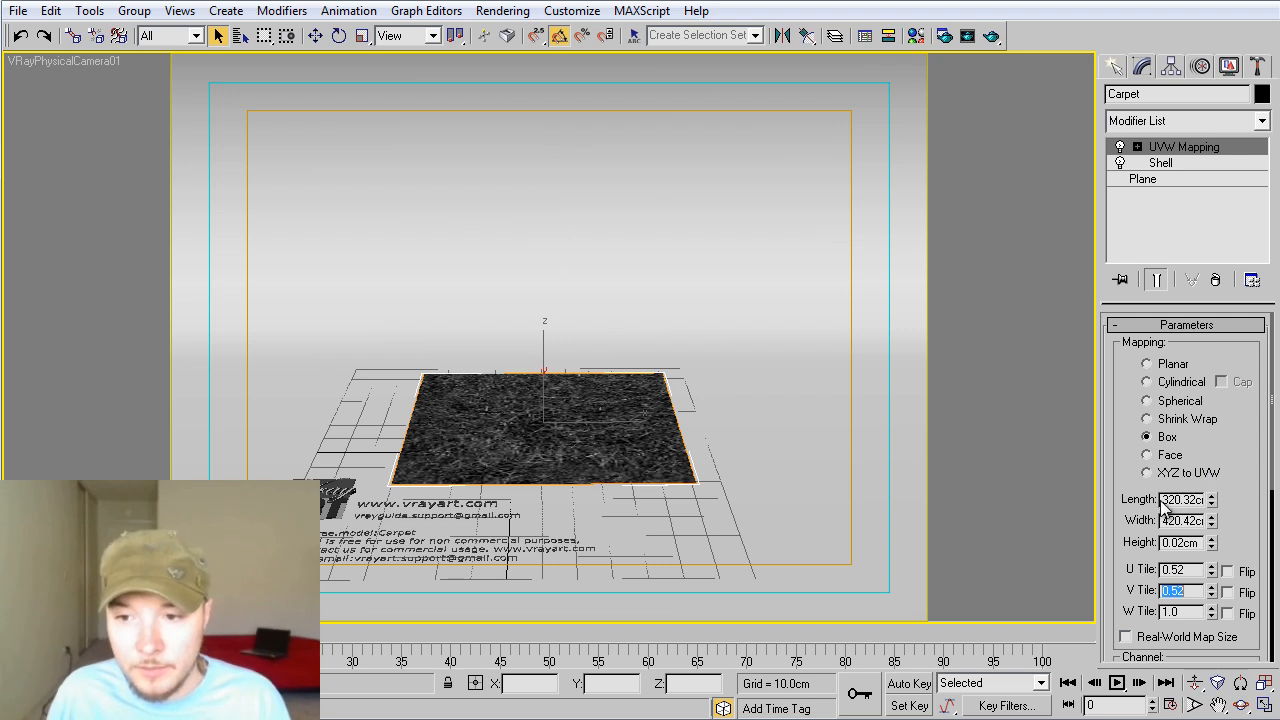
text(80)
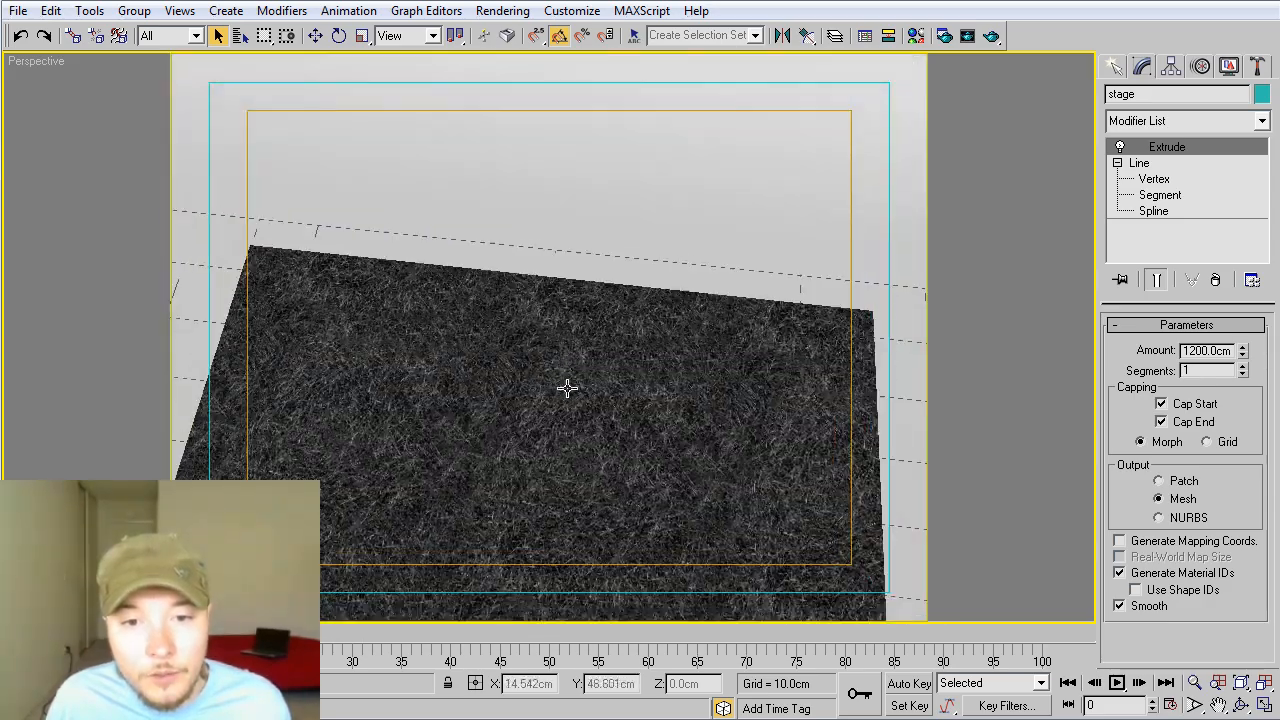
drag(568, 388, 658, 276)
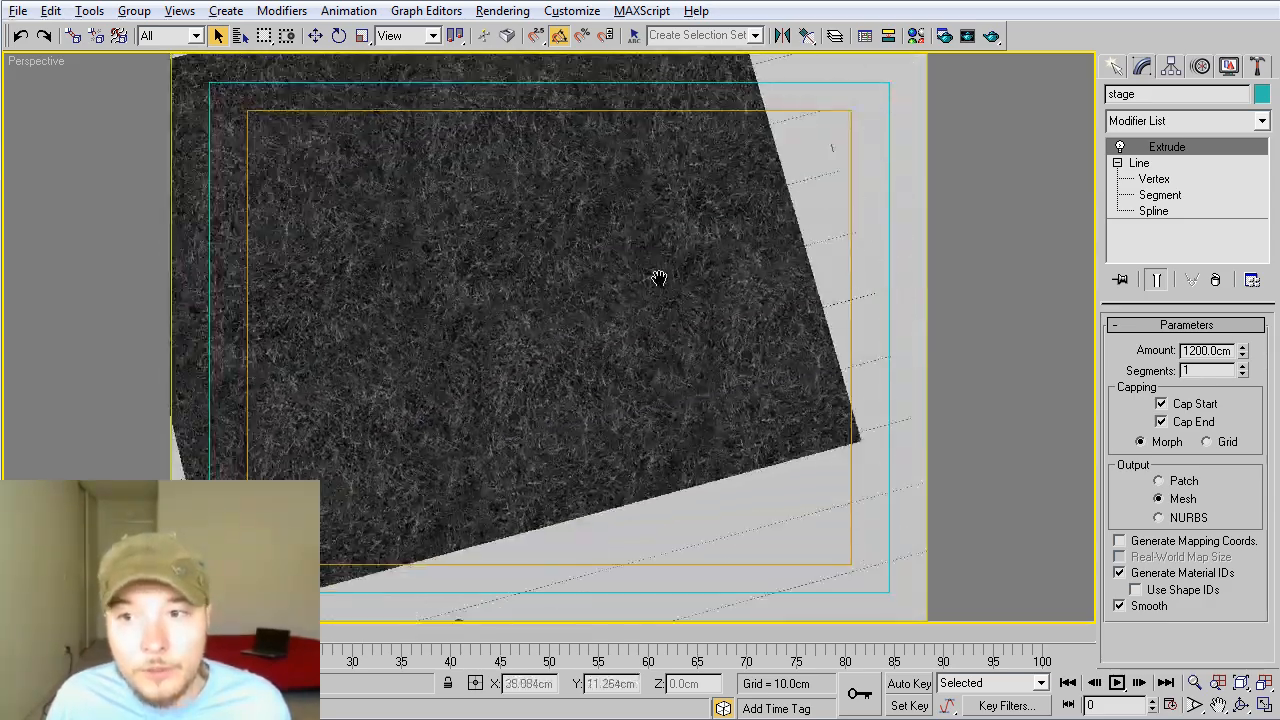
drag(658, 276, 562, 240)
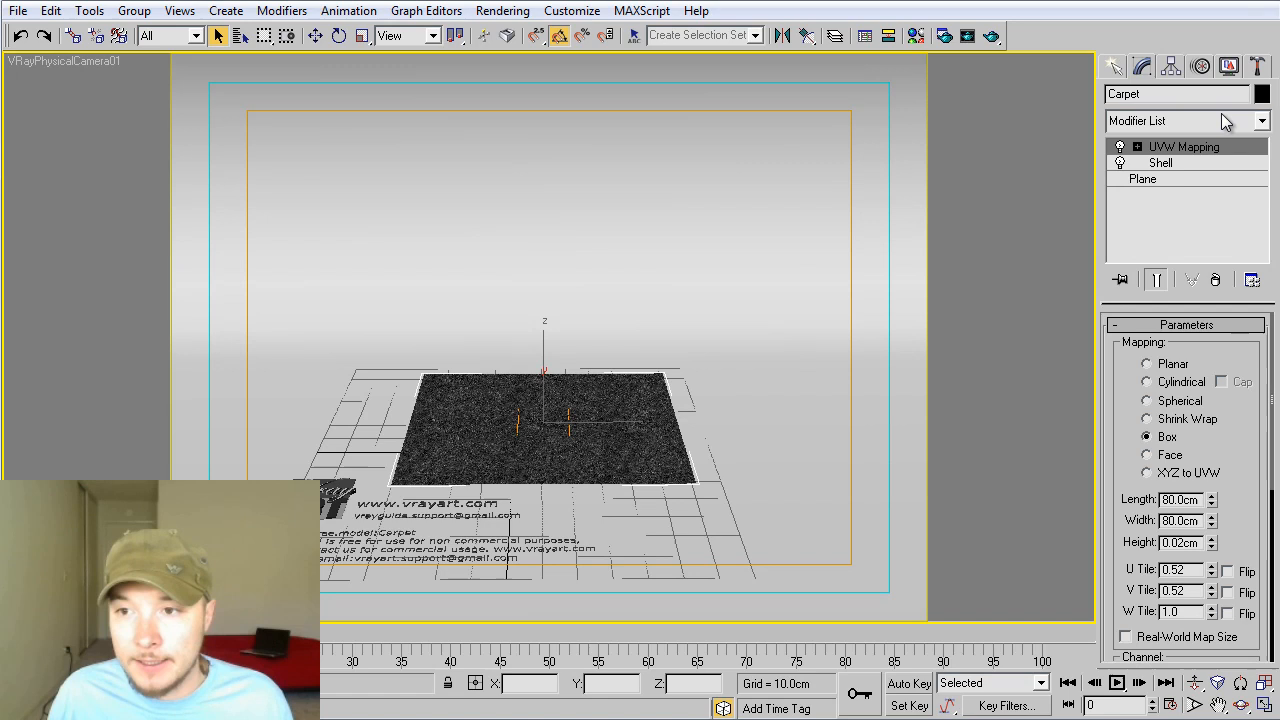
Bring up the Material Editor on the carpet bump map's Coordinates rollout.
click(1184, 120)
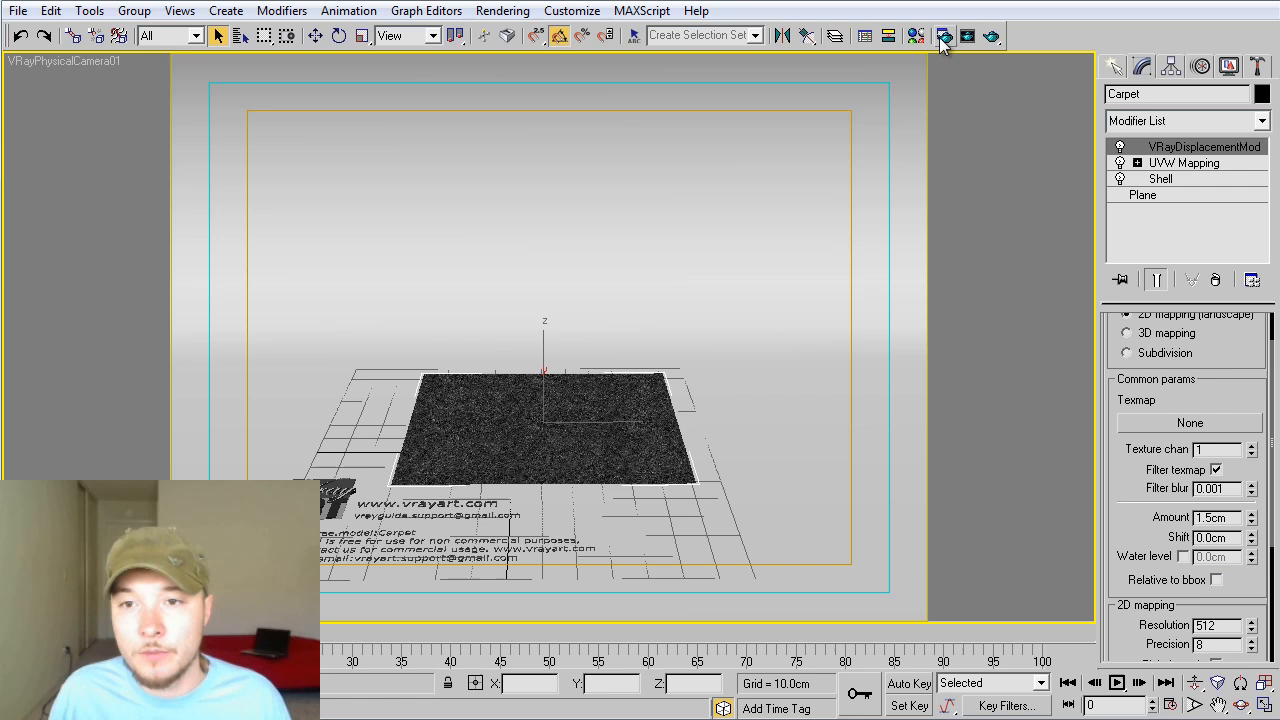
click(944, 36)
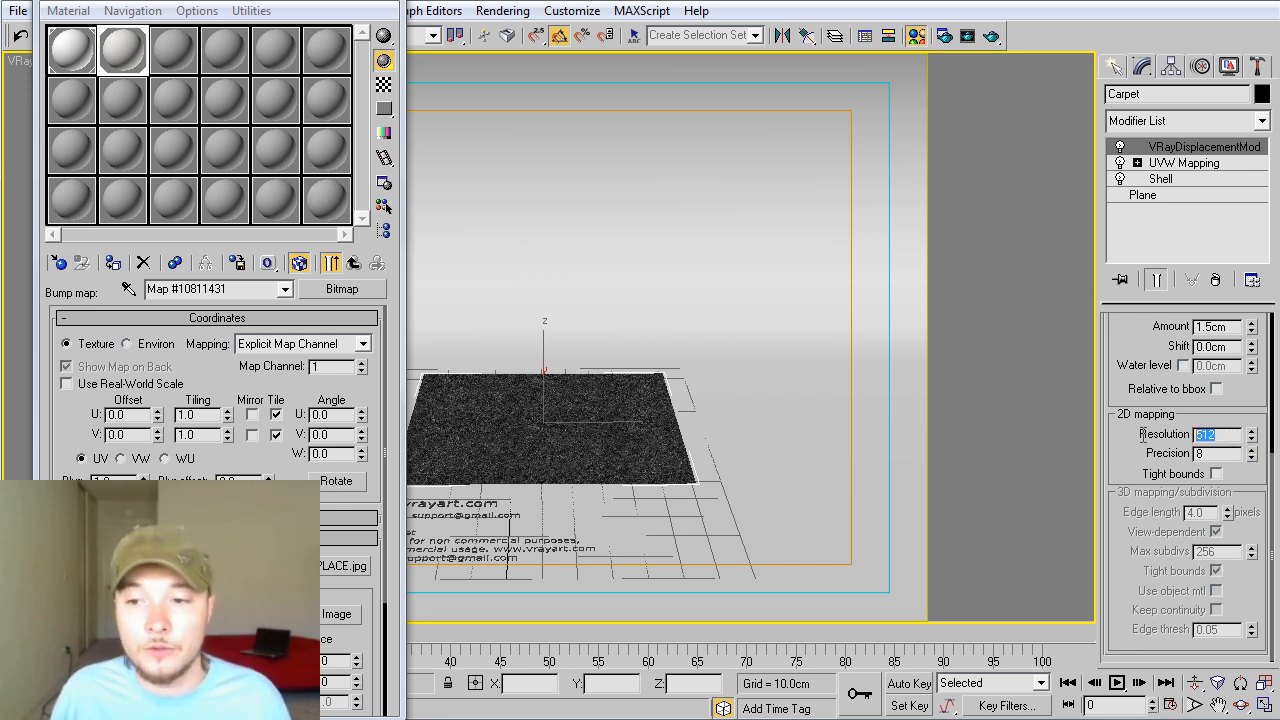
mouse_move(992, 36)
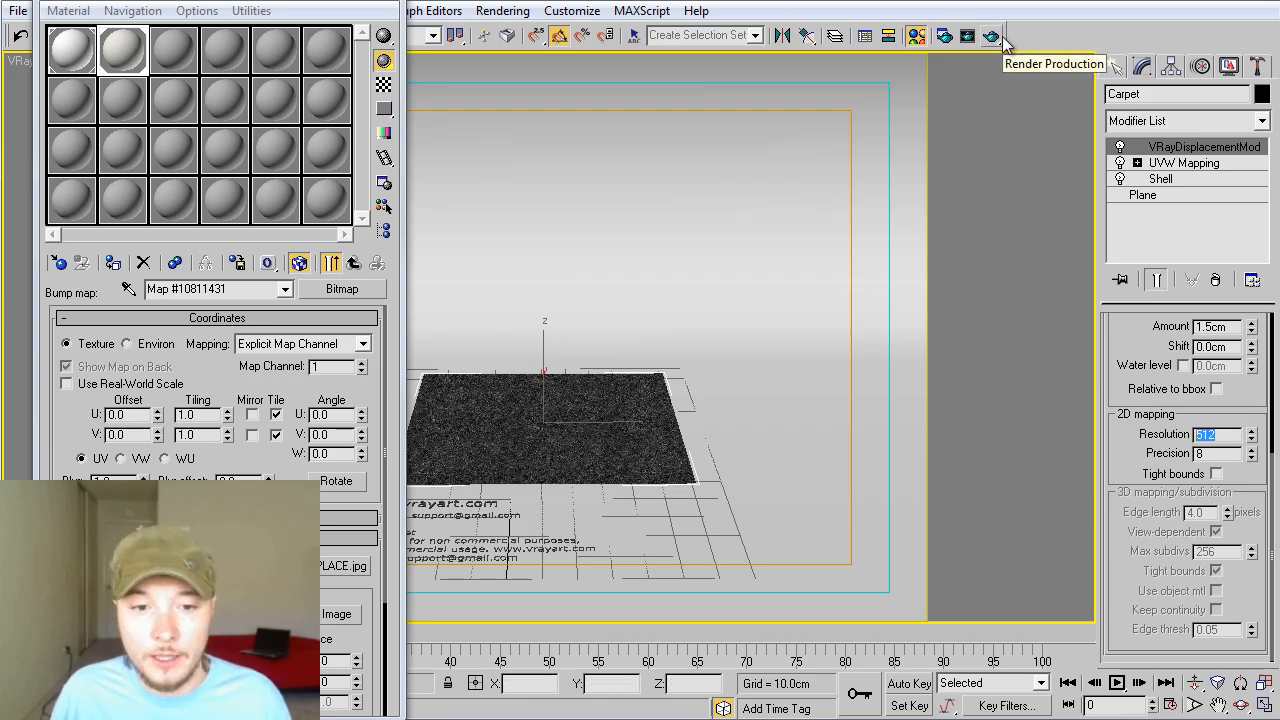
Render the camera view in V-Ray to check the grass-displaced carpet.
click(992, 36)
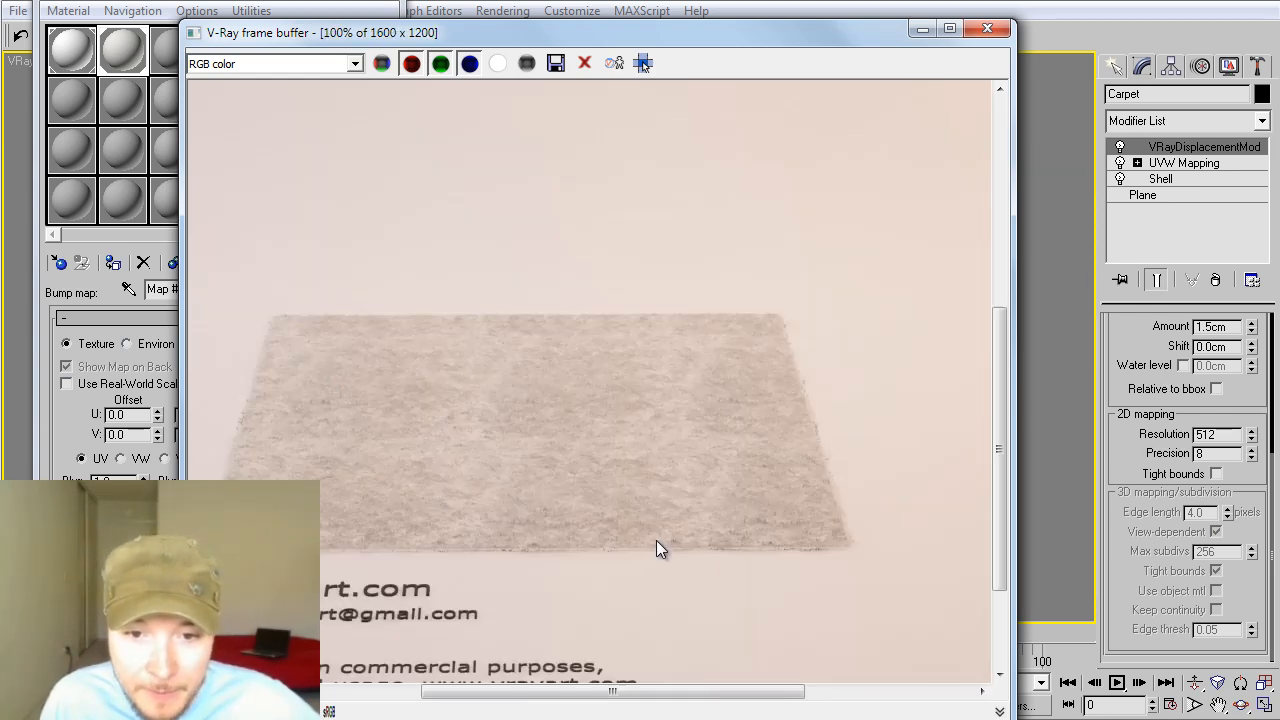
mouse_move(780, 464)
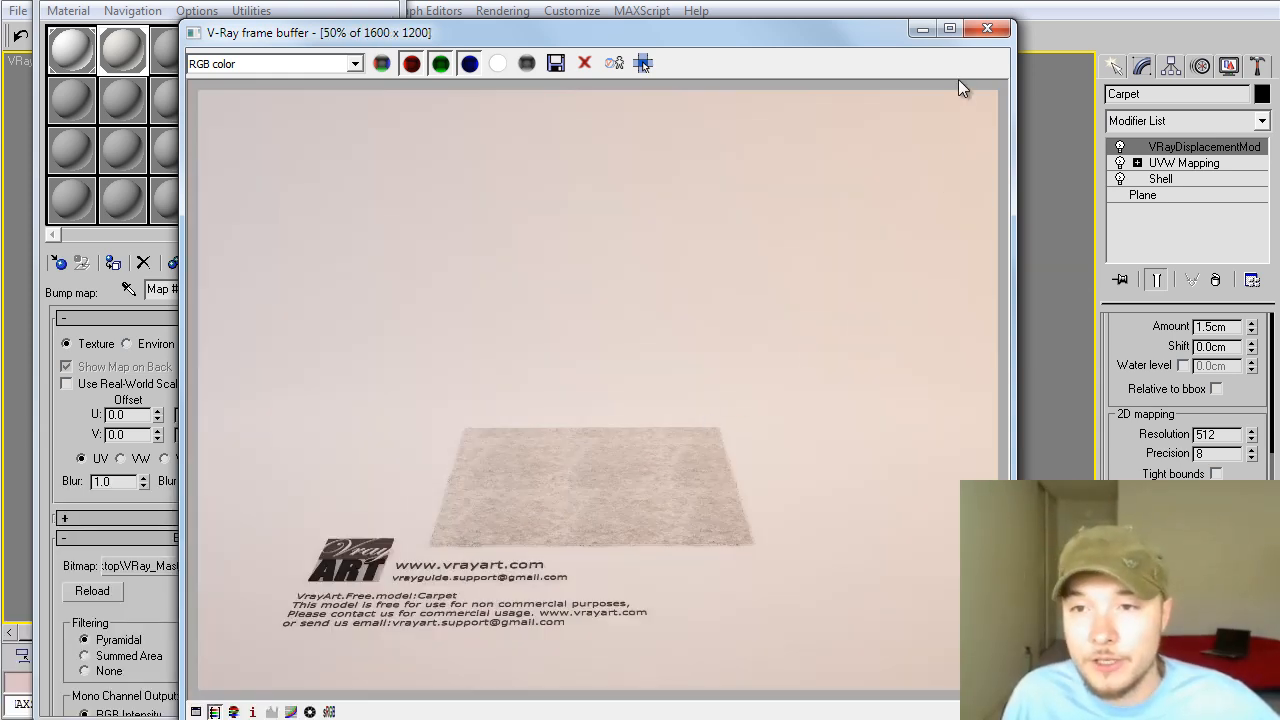
mouse_move(804, 394)
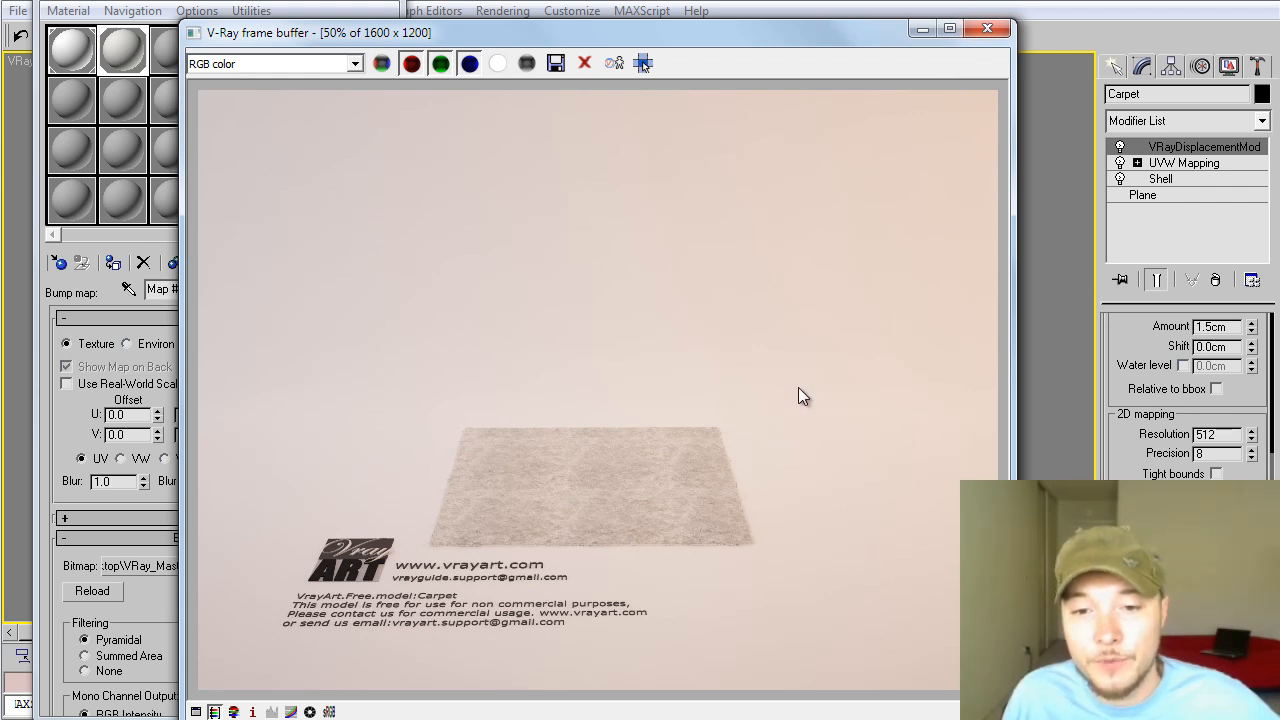
mouse_move(824, 272)
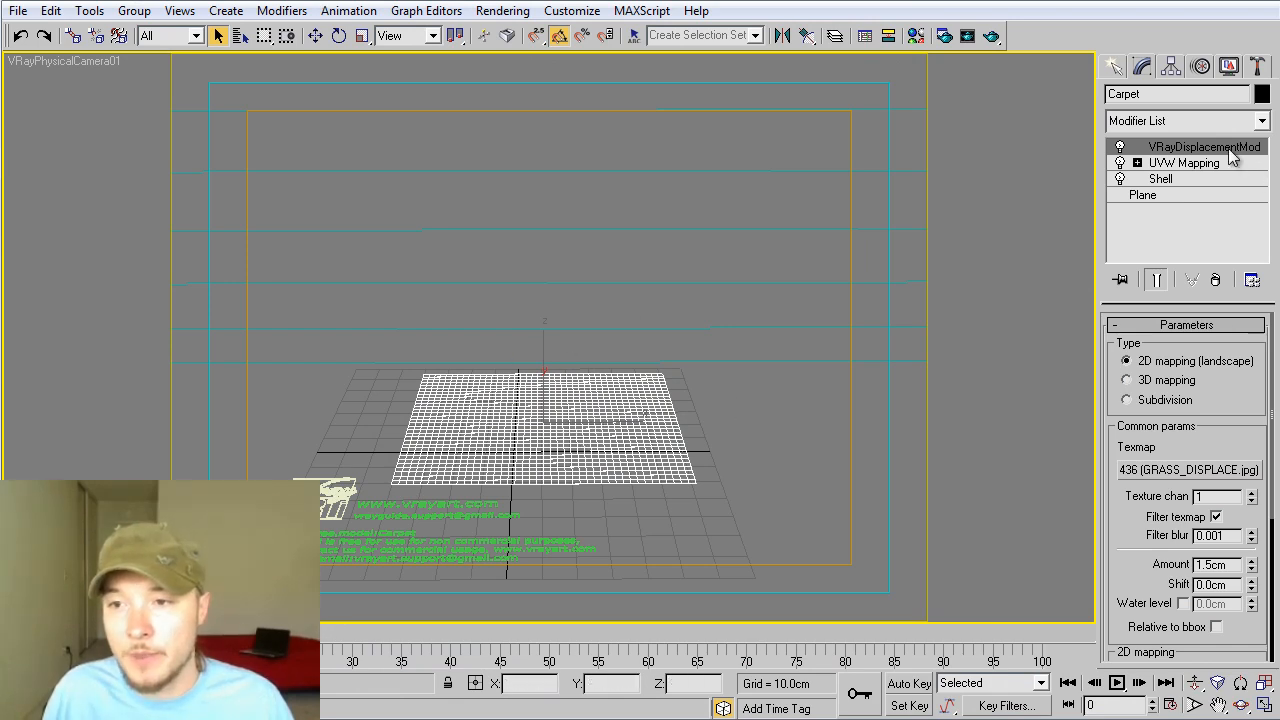
Remove VRayDisplacementMod and override the Shell's inner faces to their own material ID.
right_click(1204, 146)
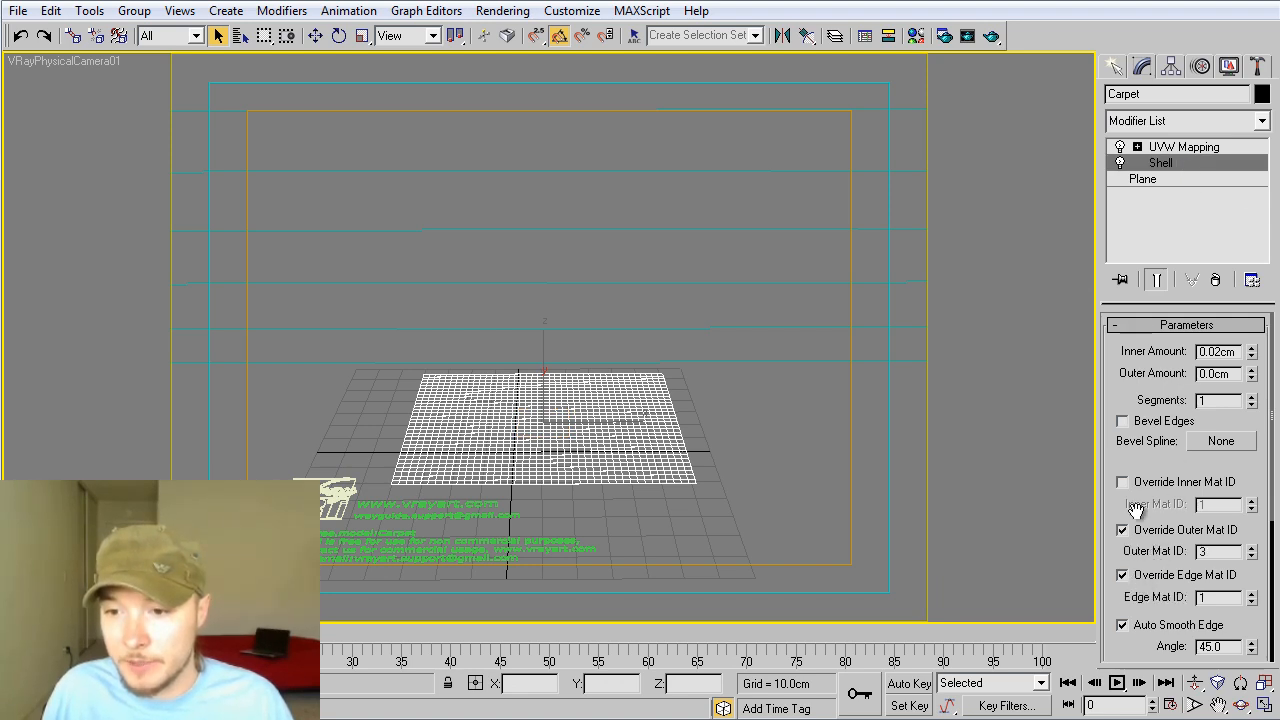
click(1120, 480)
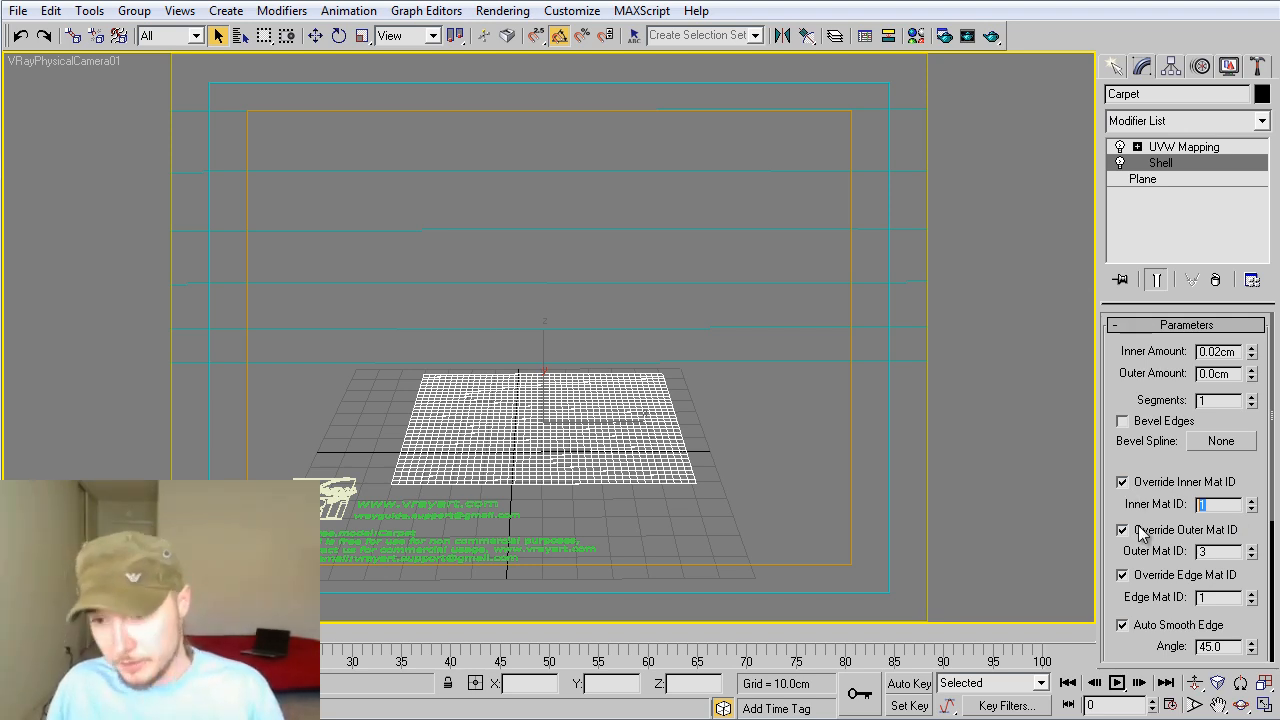
click(1252, 500)
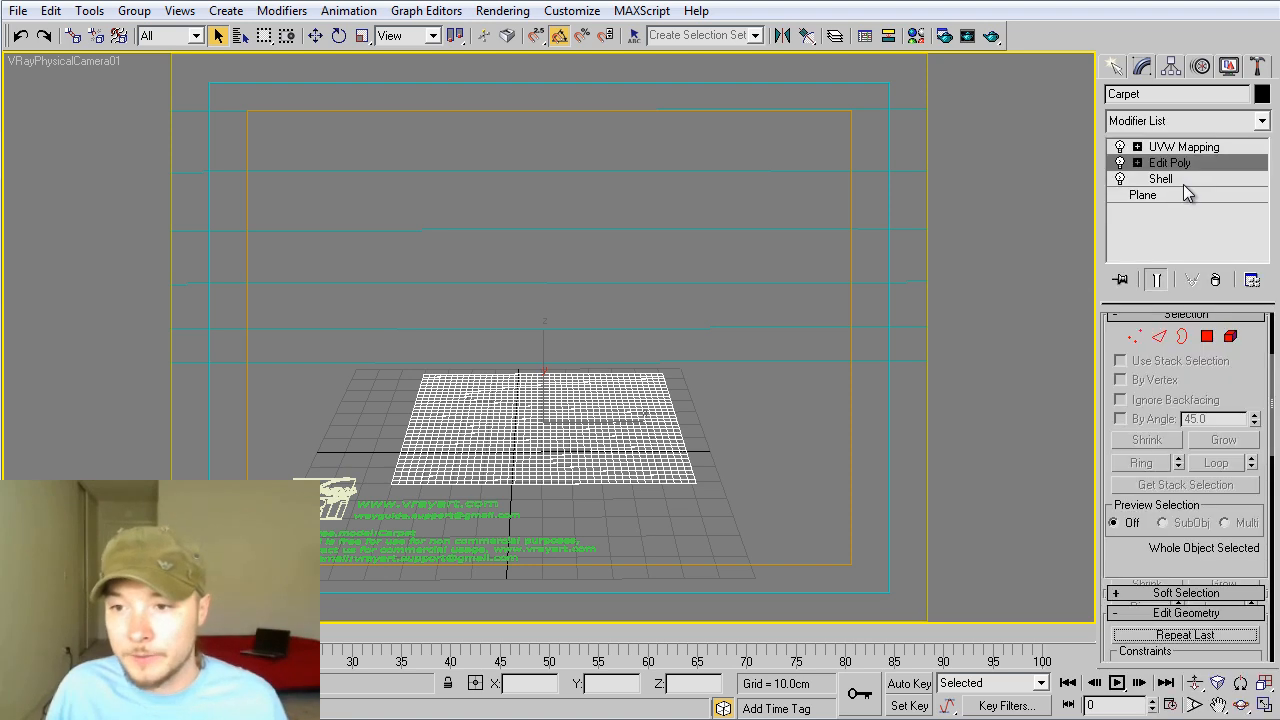
In Edit Poly, select the inner faces by material ID 2 and shrink the selection.
click(1168, 162)
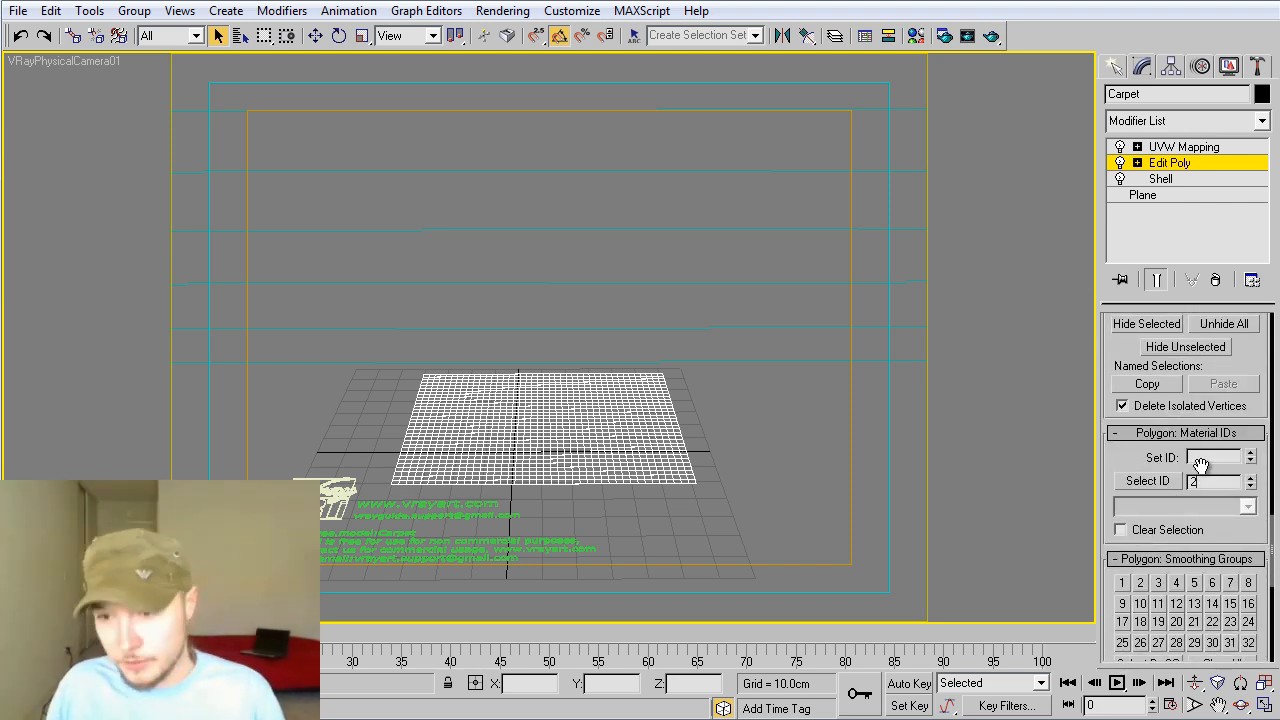
click(1148, 480)
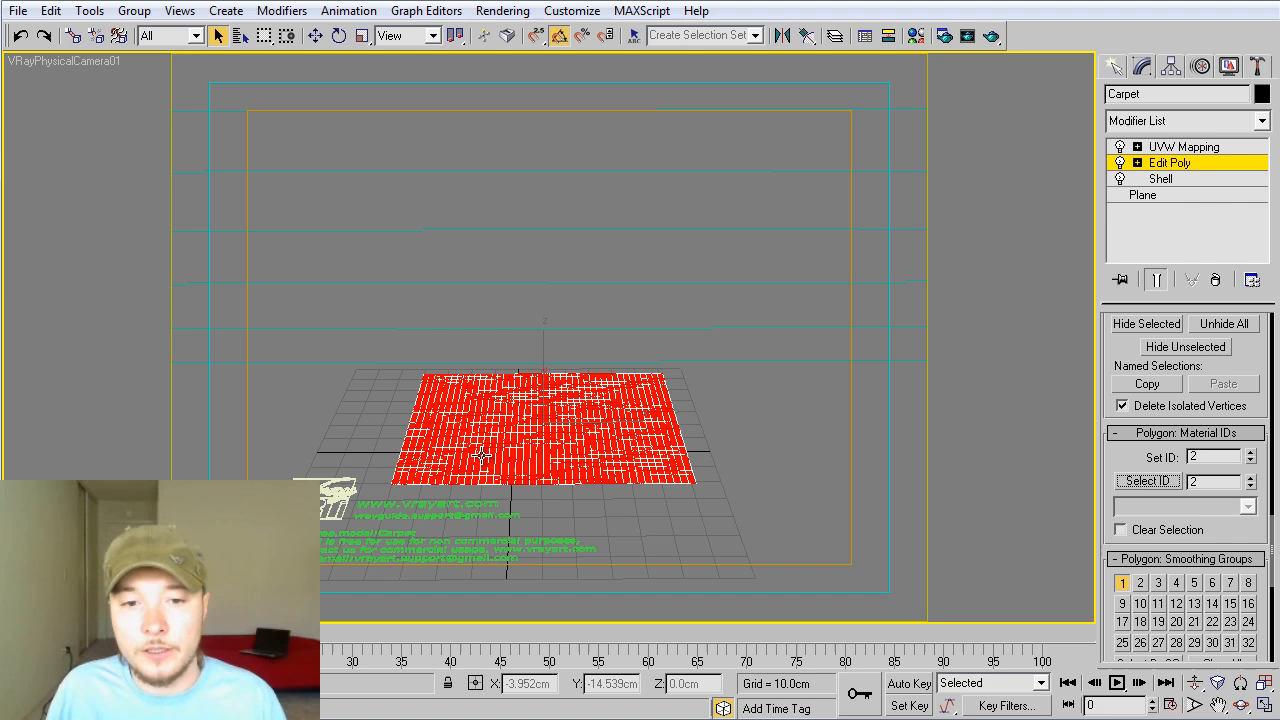
mouse_move(698, 358)
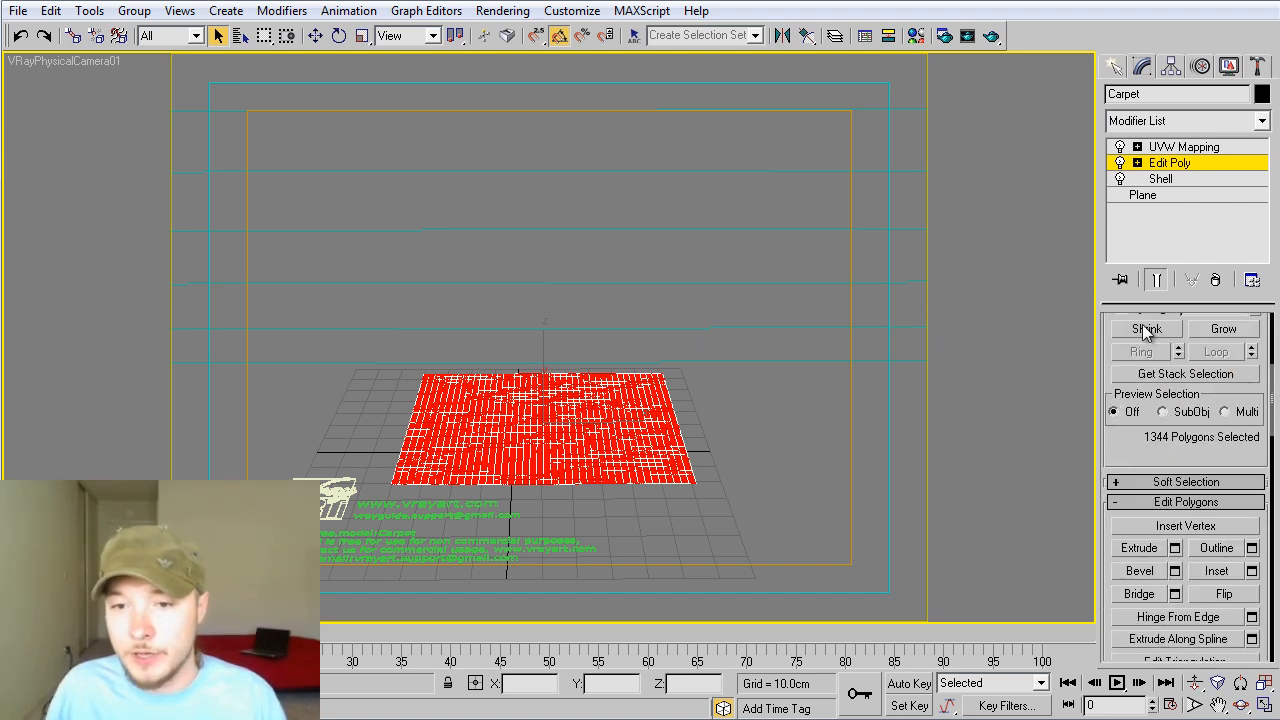
click(1146, 328)
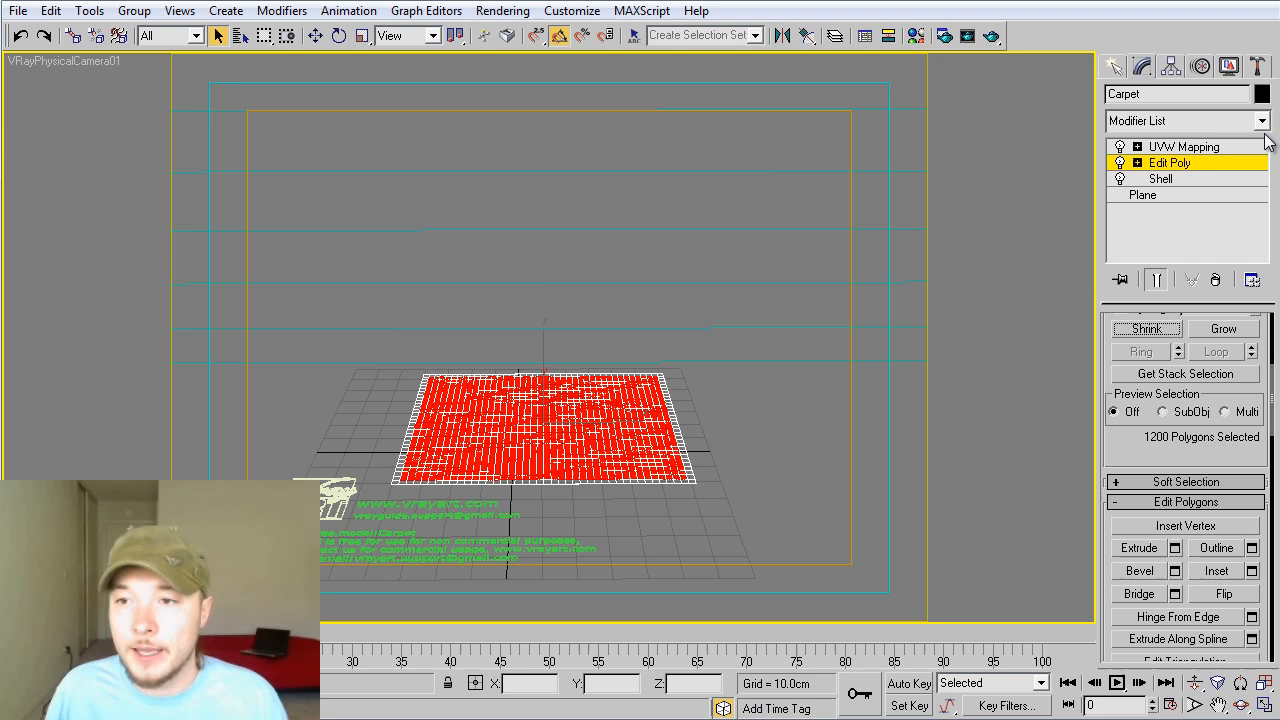
click(1262, 120)
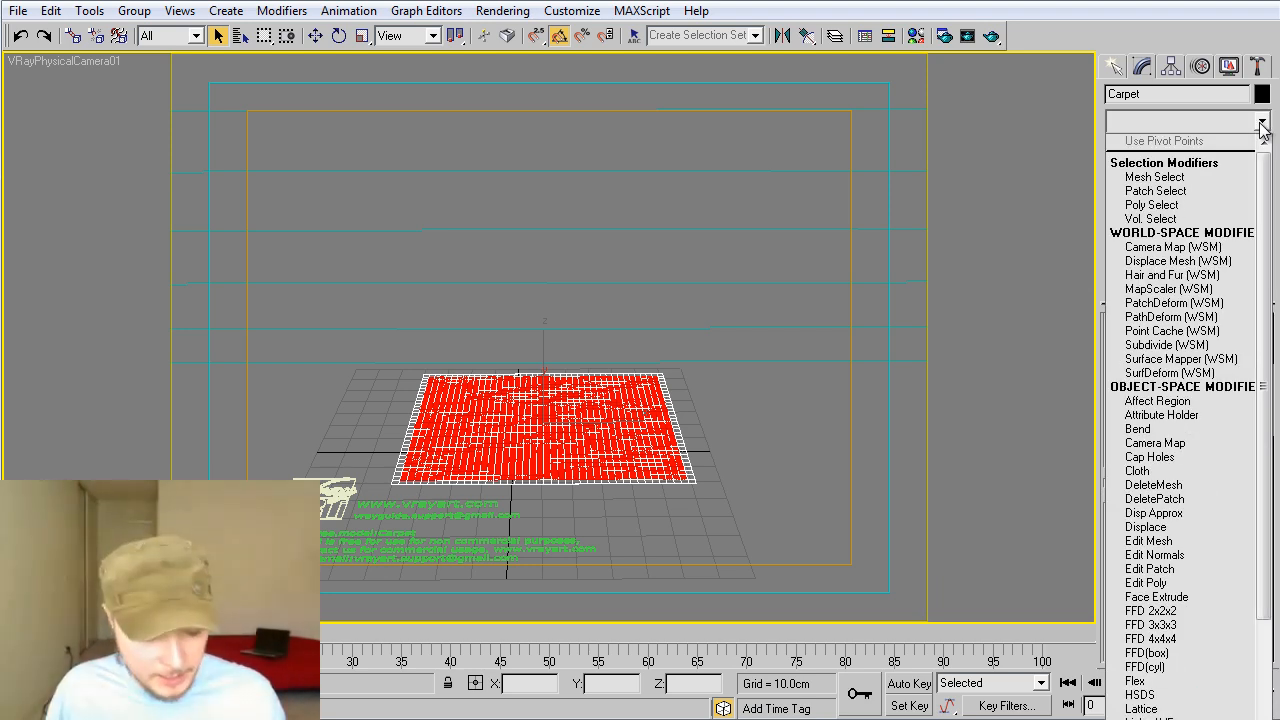
mouse_move(1160, 414)
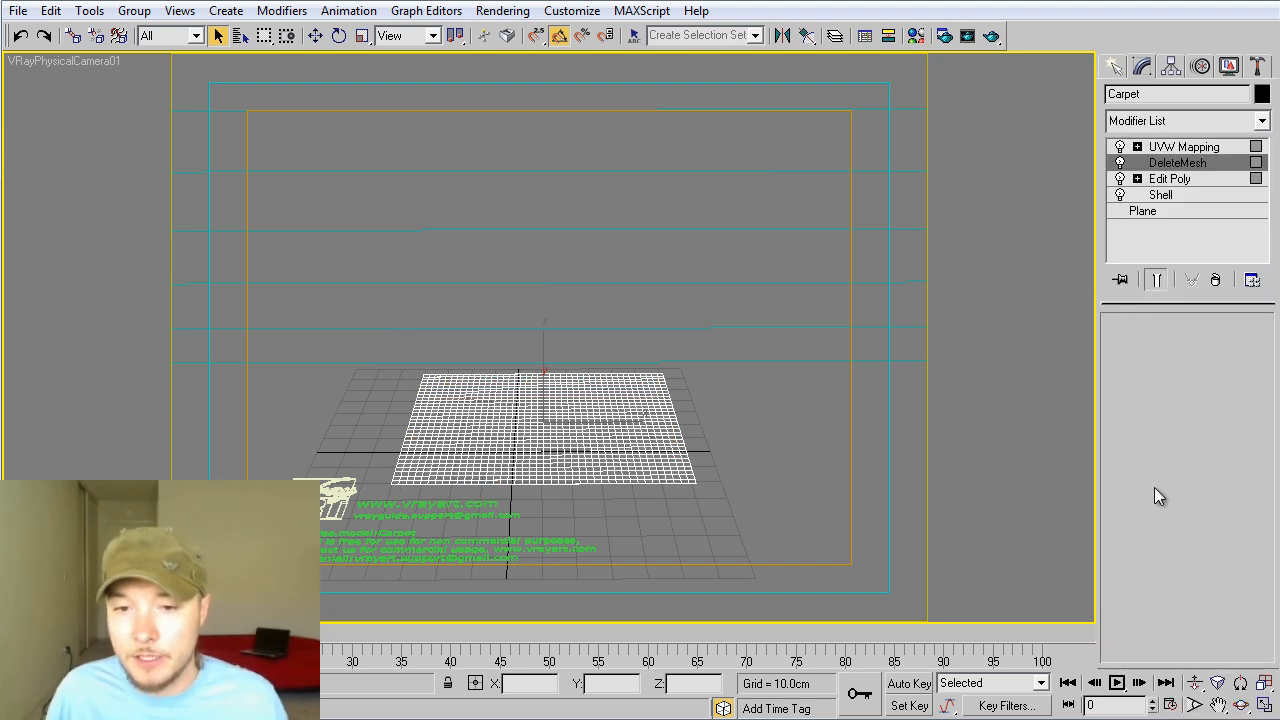
mouse_move(1200, 192)
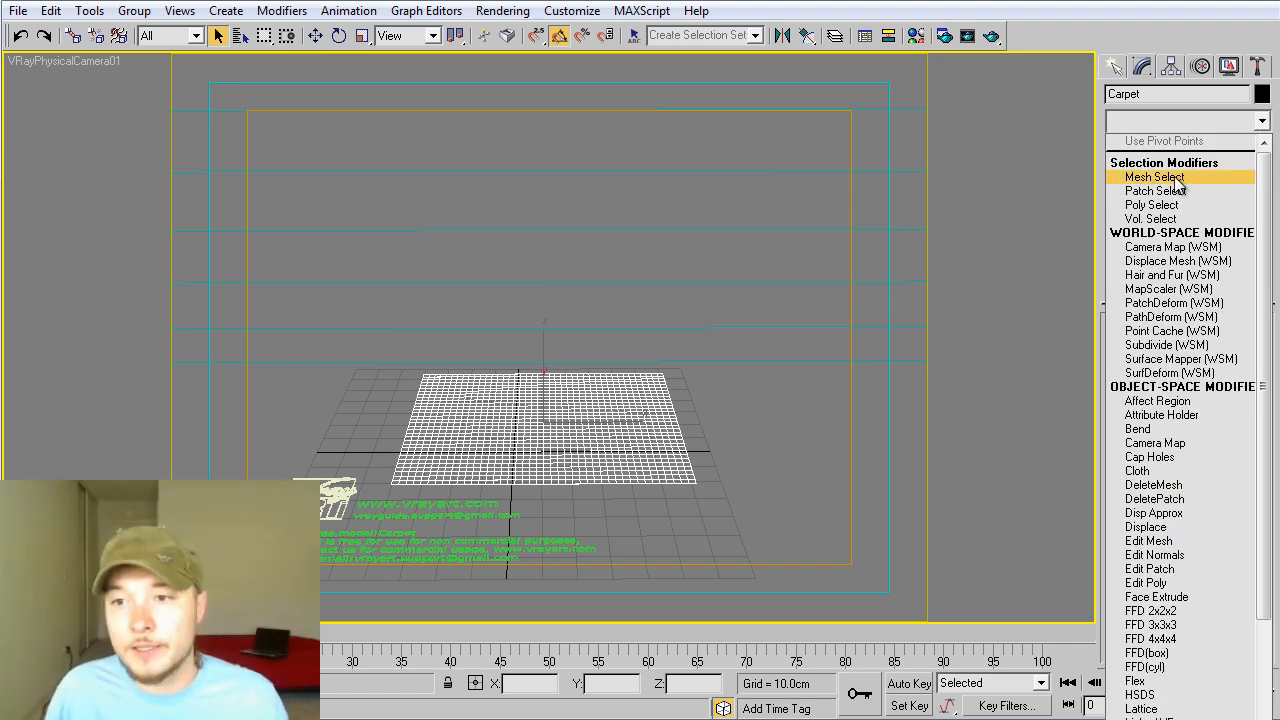
Add Mesh Select above DeleteMesh, paste VRayDisplacementMod back on top, and start a production render.
click(1178, 148)
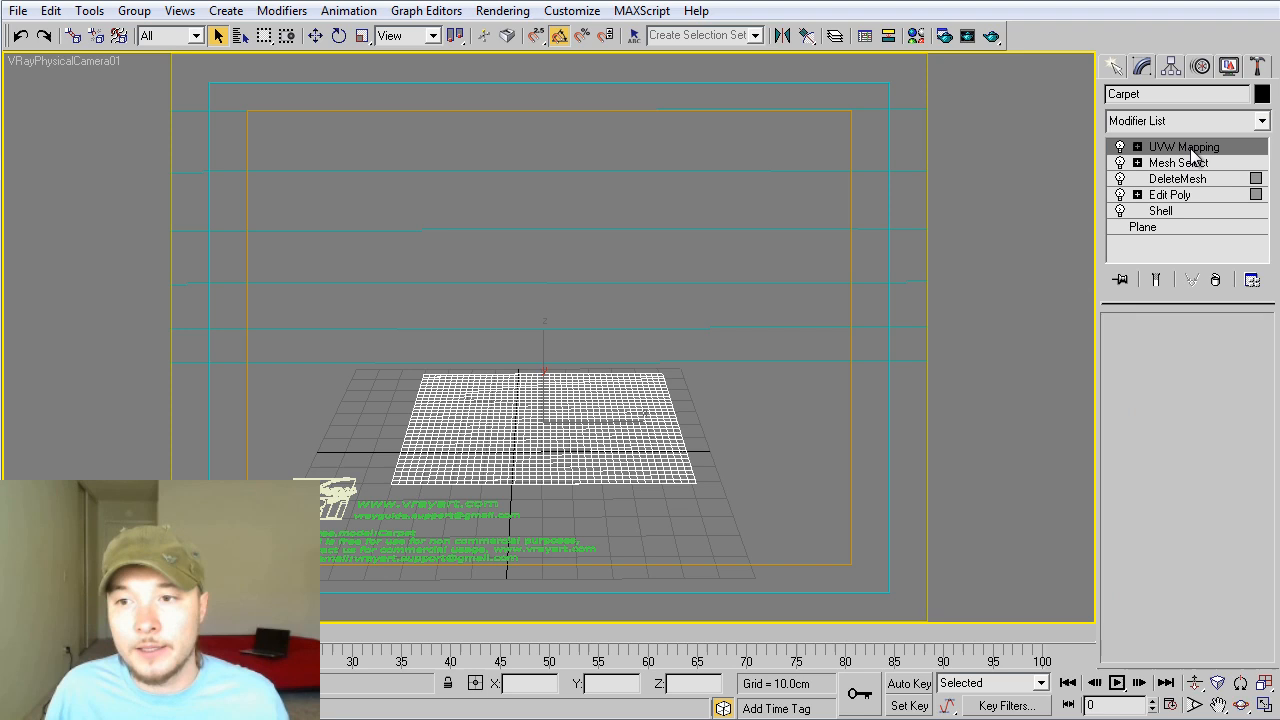
right_click(1184, 146)
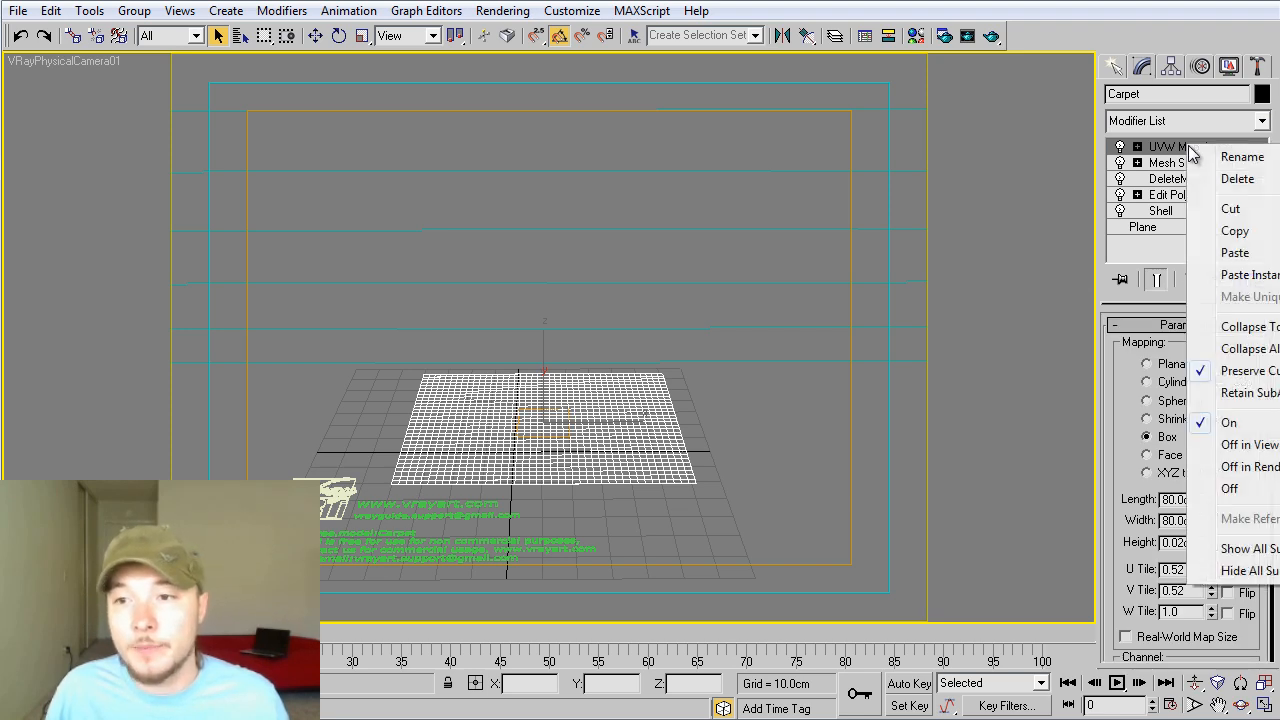
click(1204, 148)
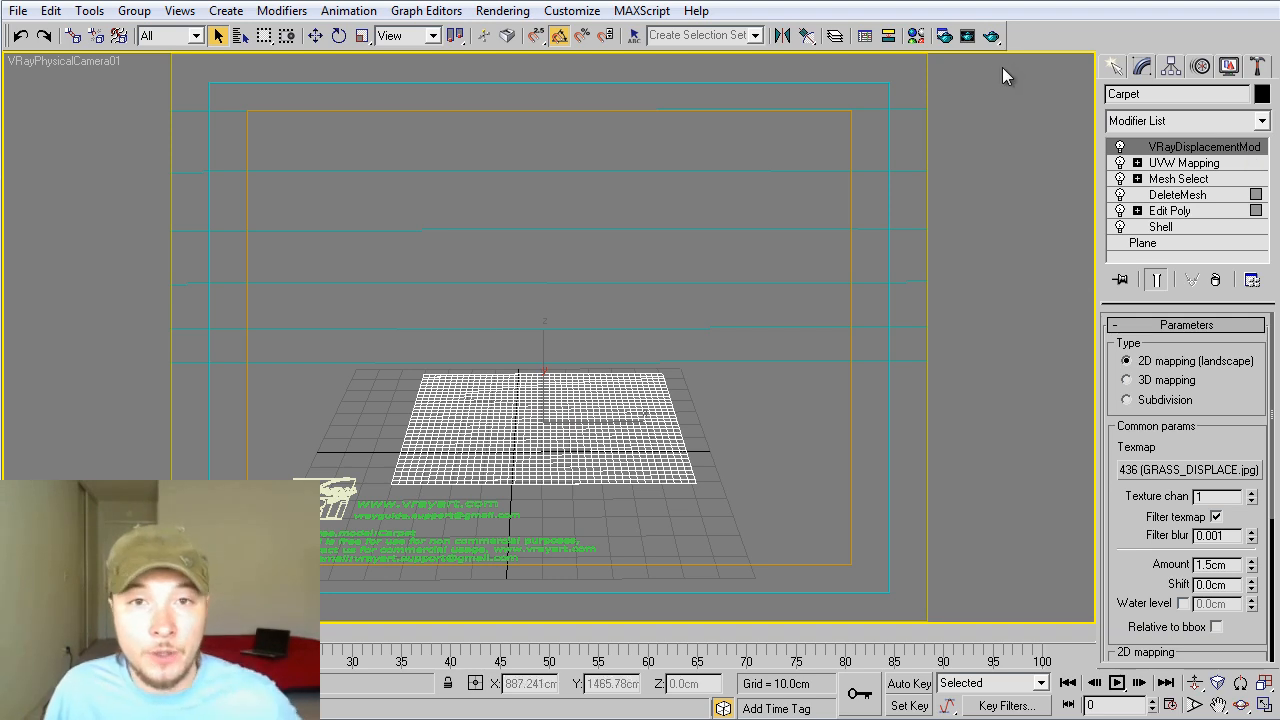
mouse_move(1006, 96)
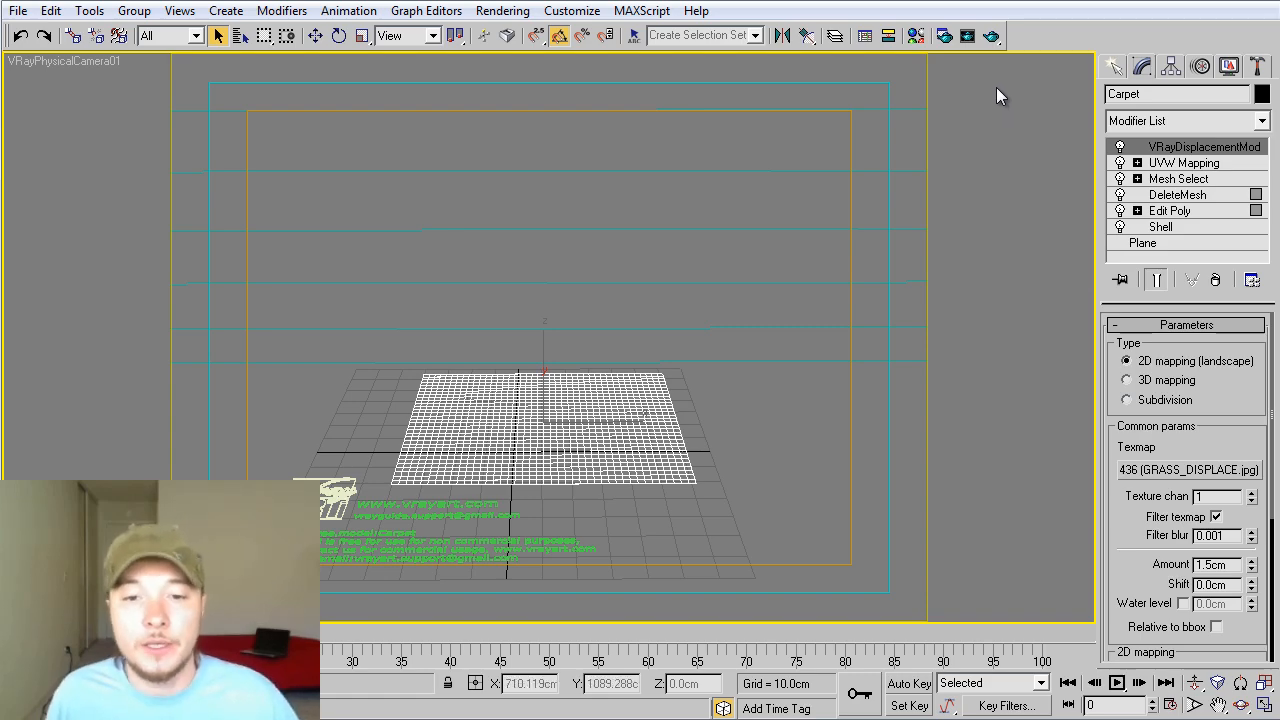
click(992, 36)
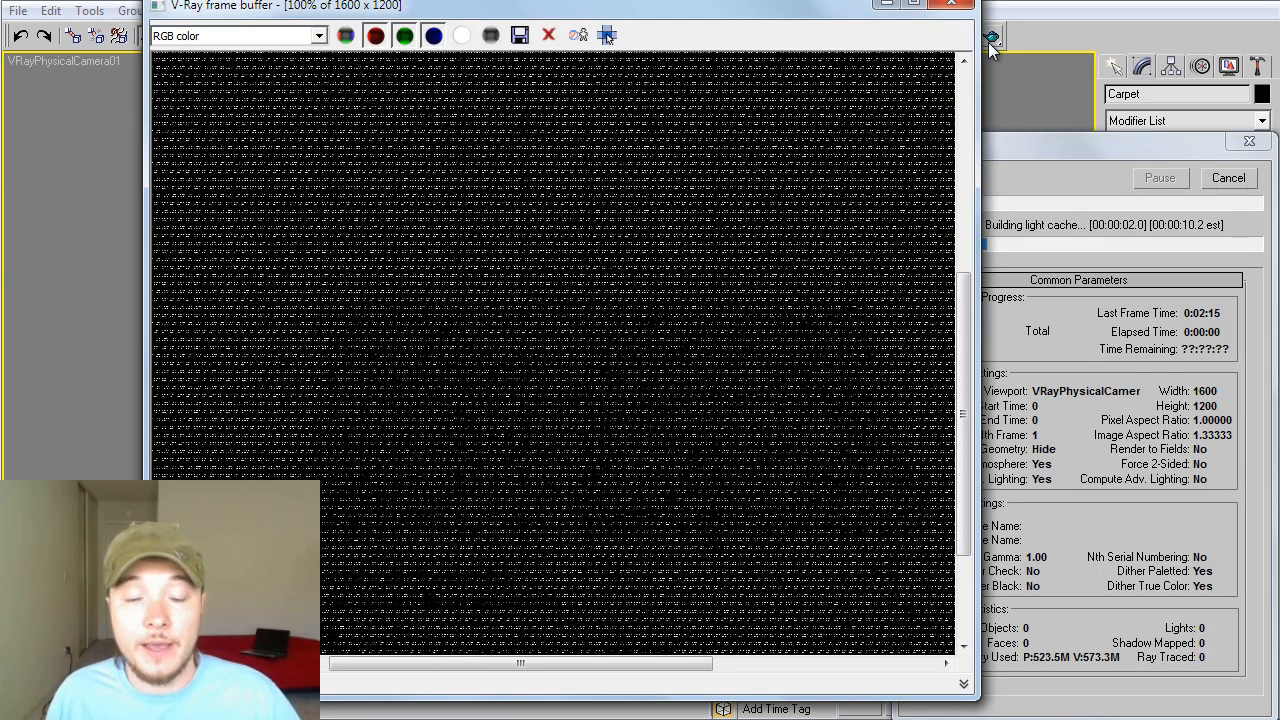